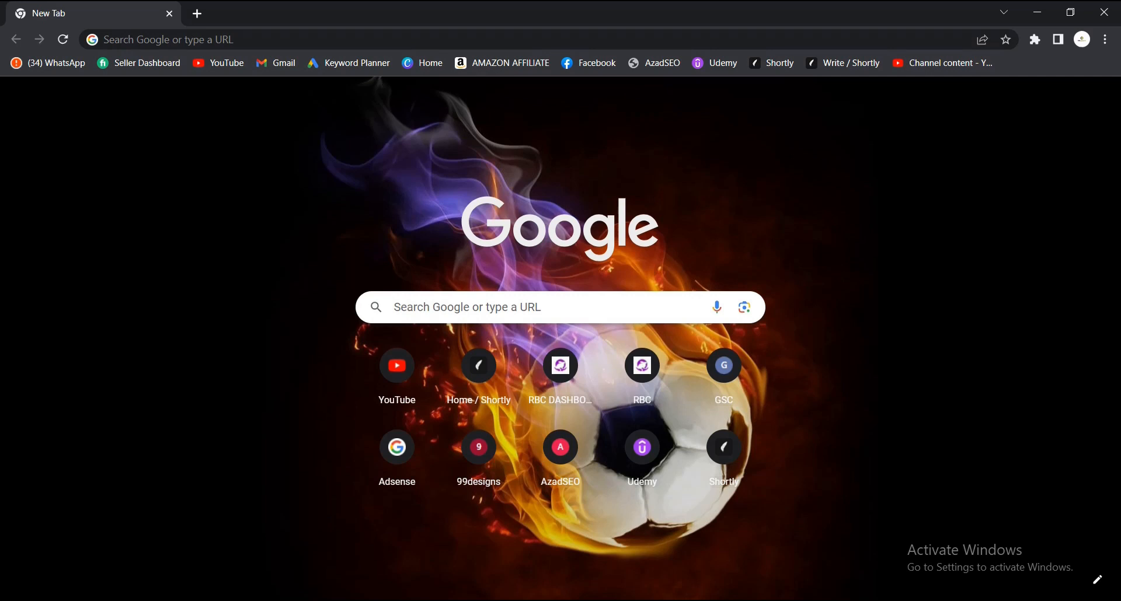
mouse_move(887, 310)
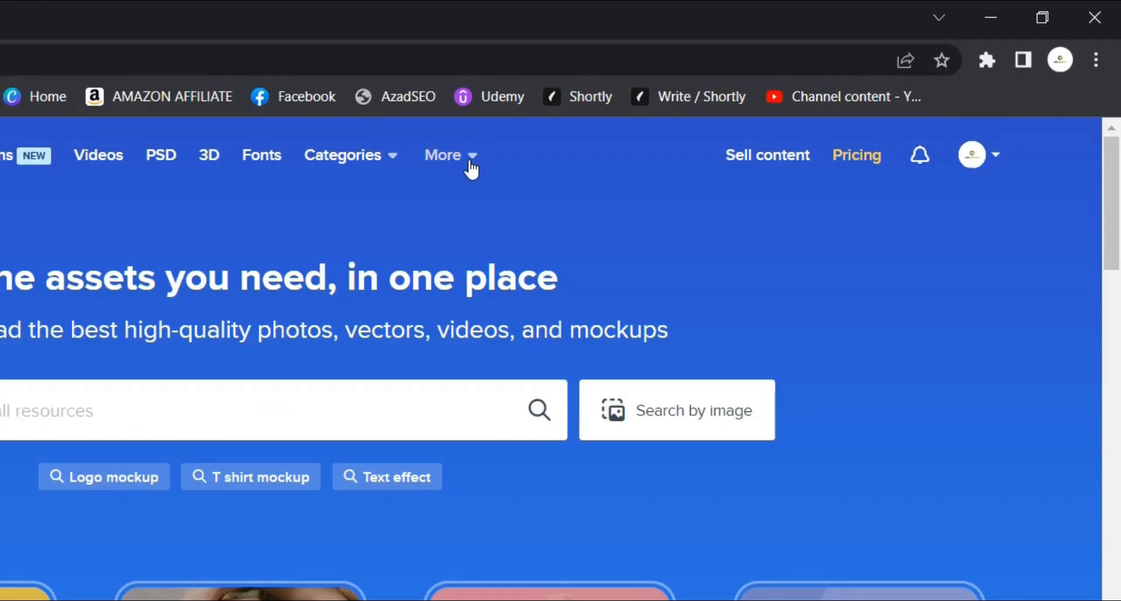
Reveal Freepik's More tools list, which includes Wepik.
click(443, 155)
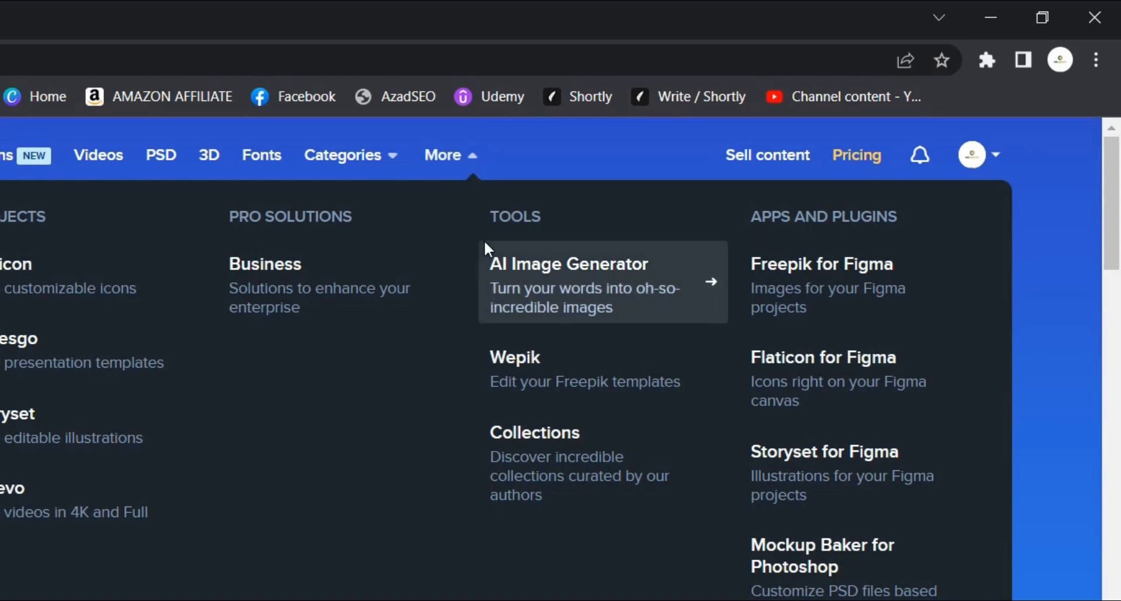
mouse_move(532, 386)
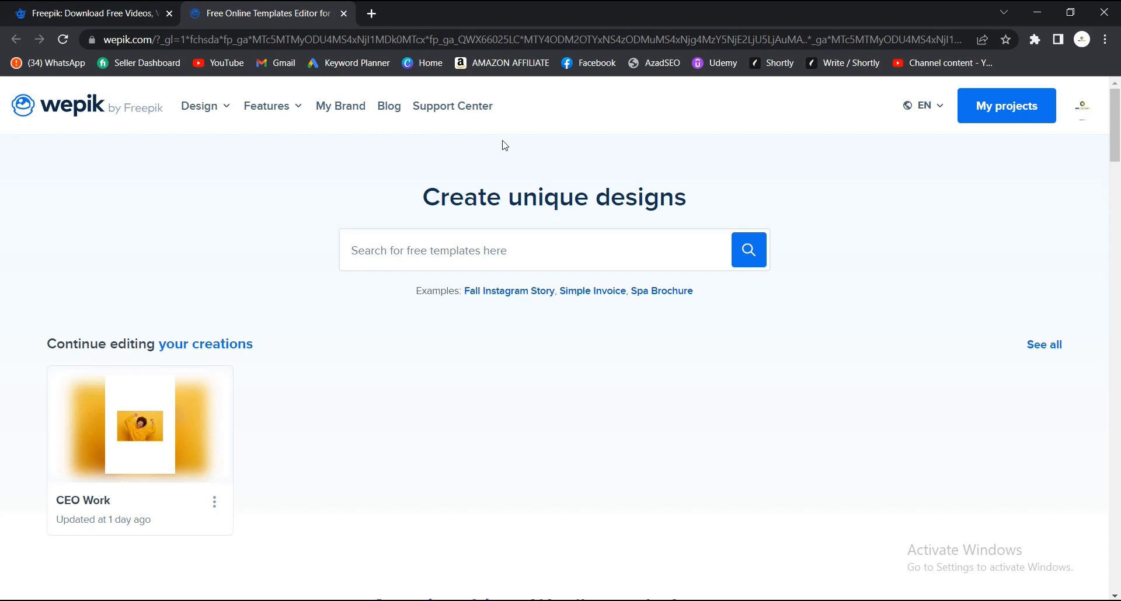
mouse_move(495, 156)
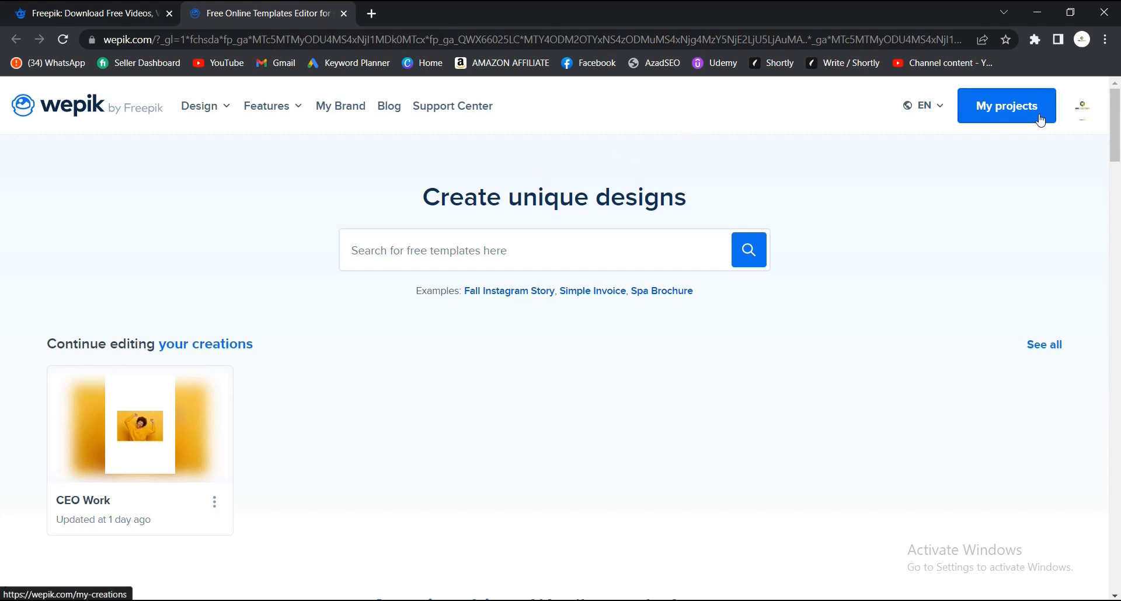
Go to the My projects page listing the saved CEO Work design.
scroll(down, 3)
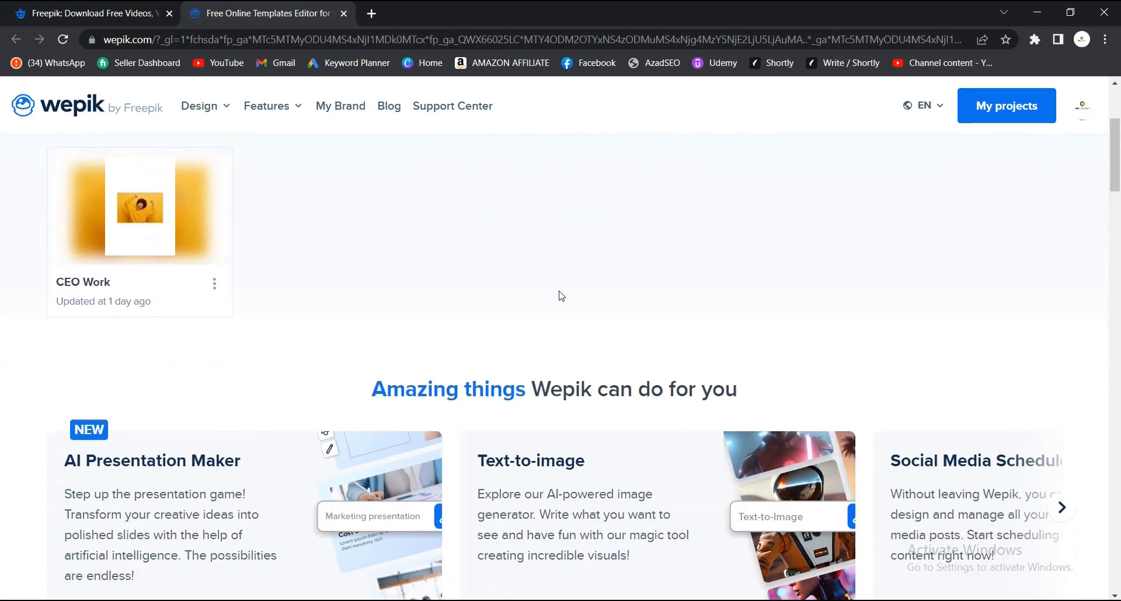
scroll(up, 3)
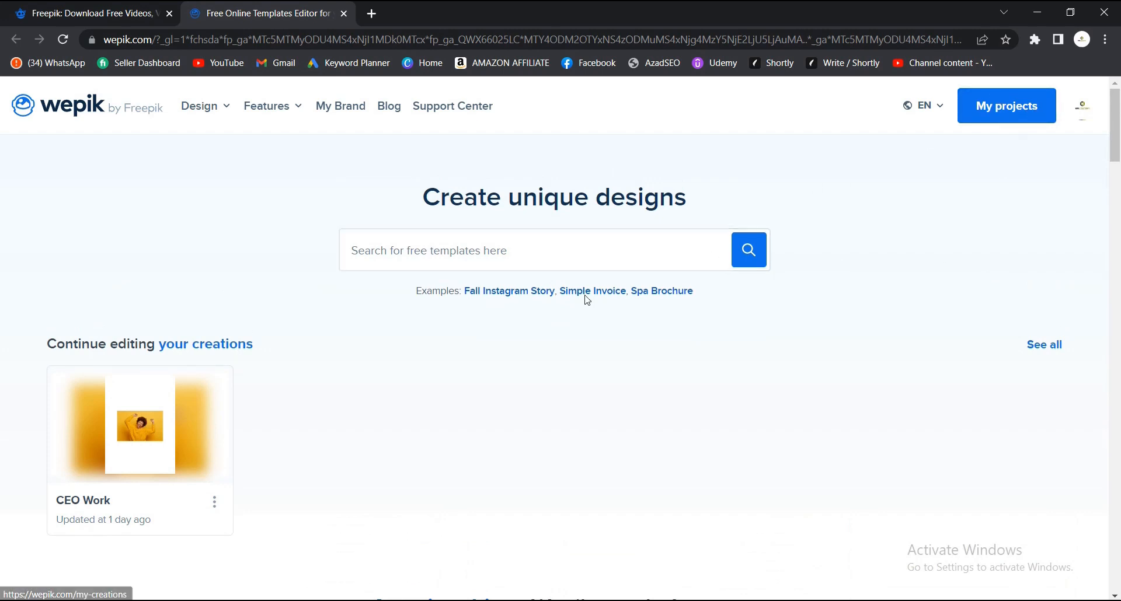
mouse_move(27, 337)
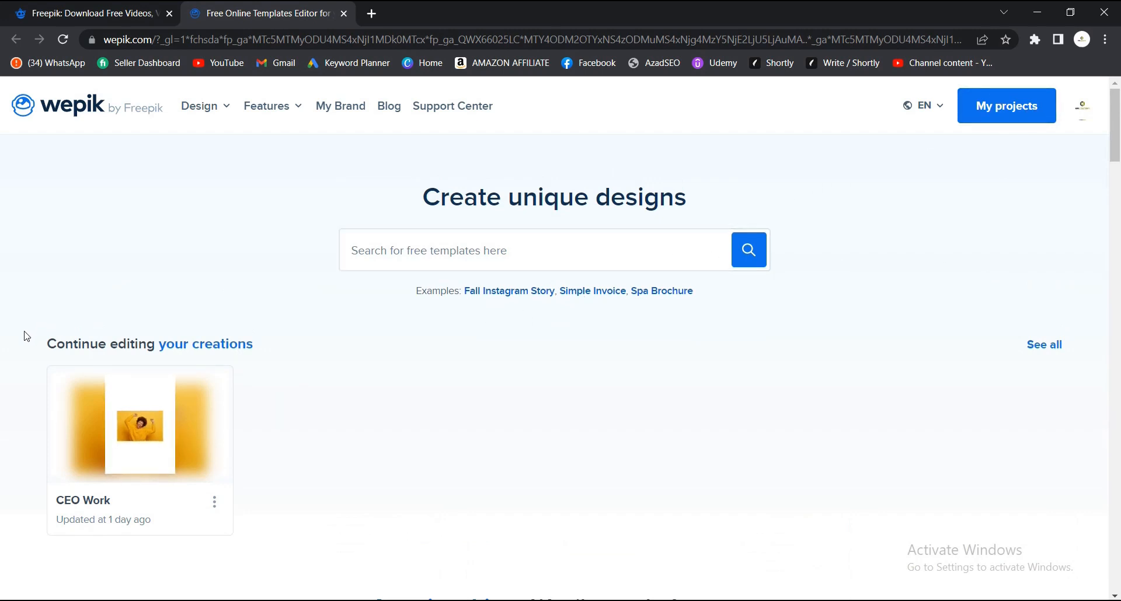
mouse_move(108, 429)
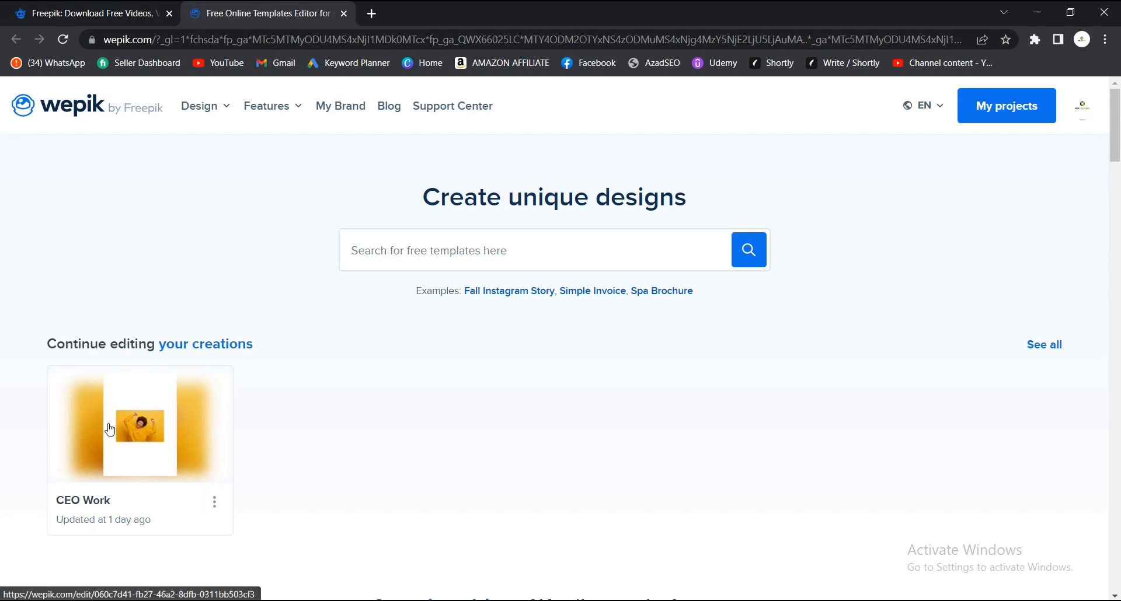
mouse_move(129, 420)
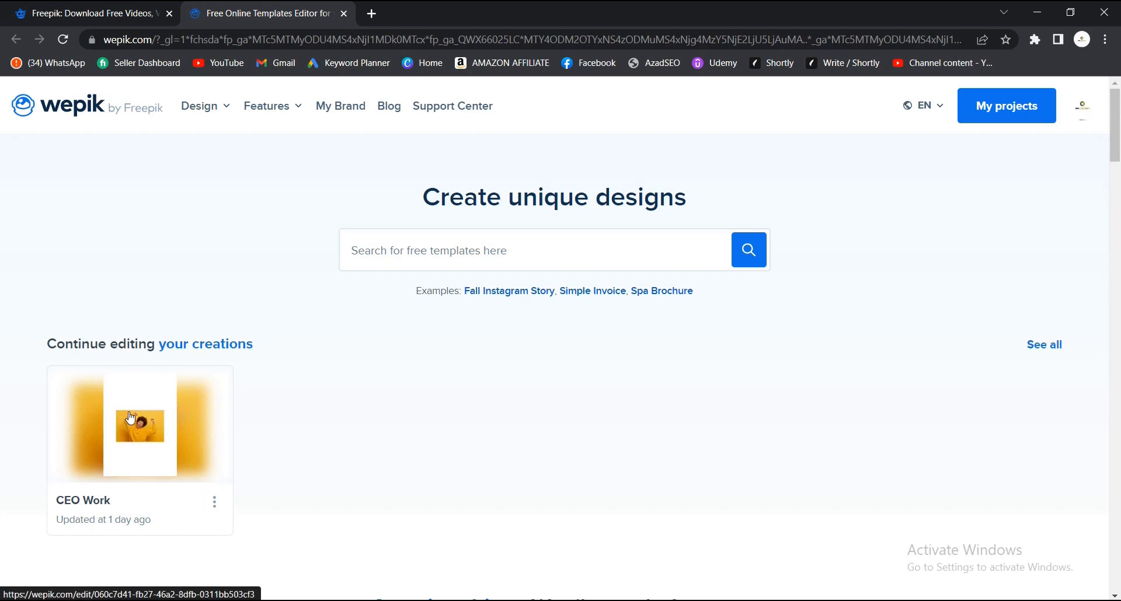
mouse_move(570, 378)
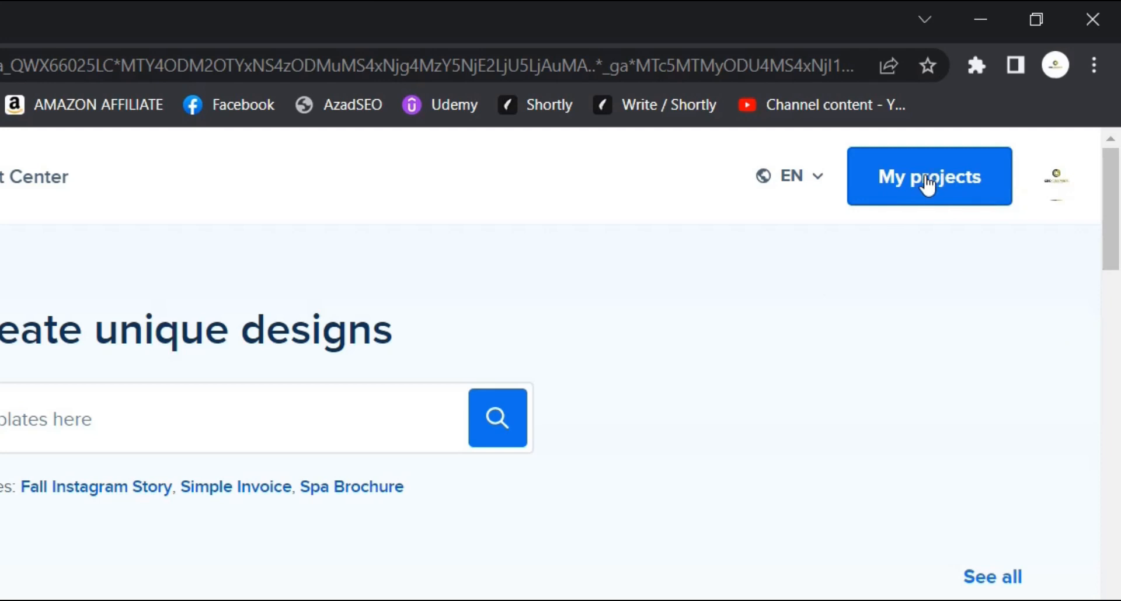
mouse_move(909, 190)
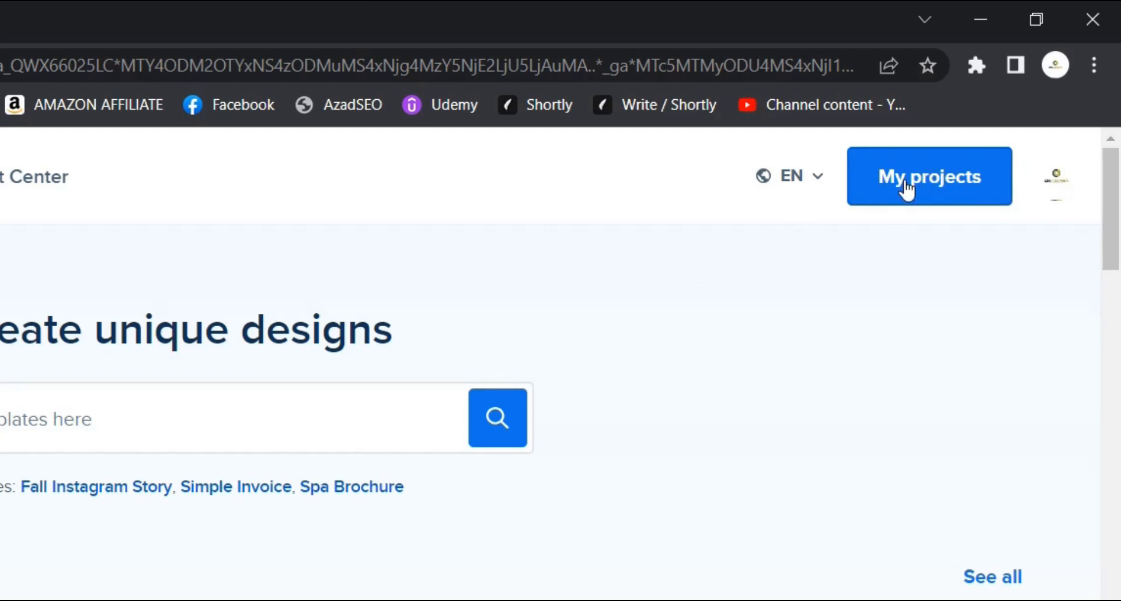
click(929, 177)
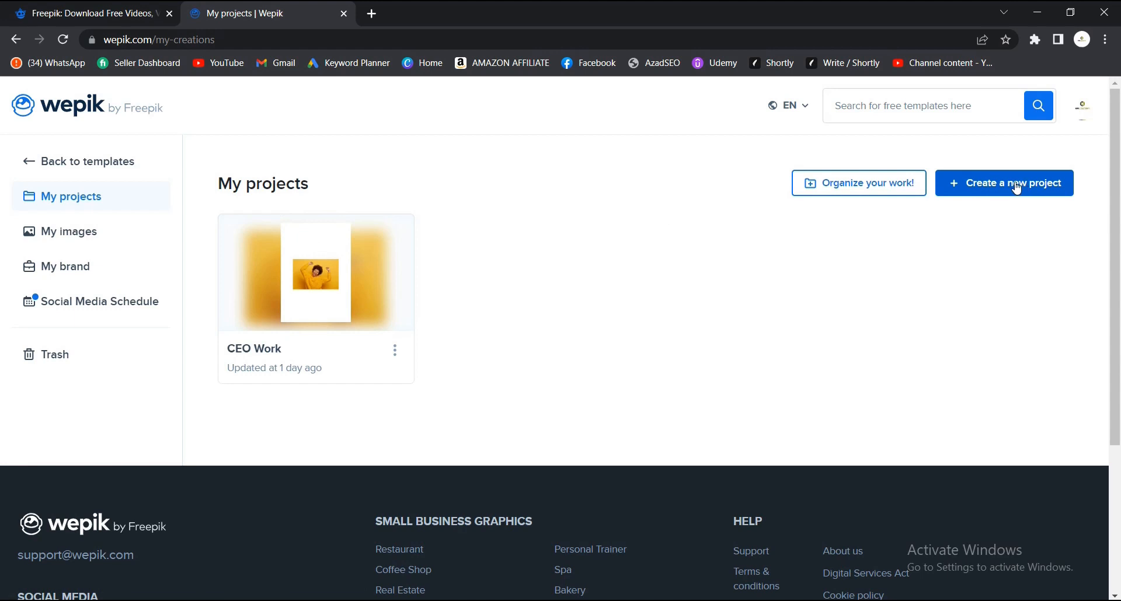
Start a new project on a blank A4 canvas.
click(1004, 183)
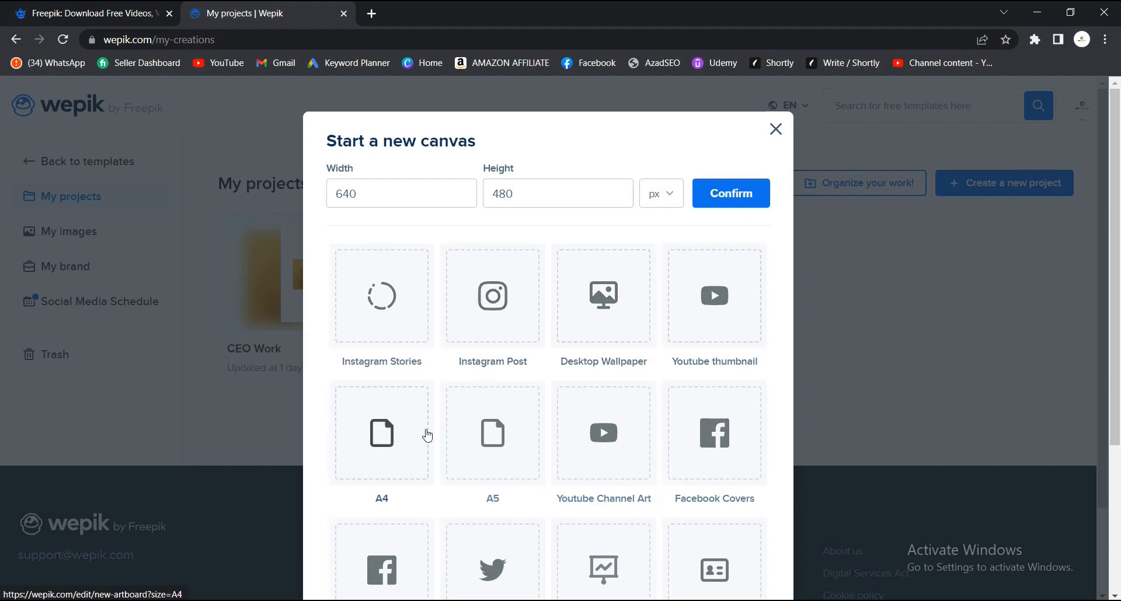
scroll(down, 3)
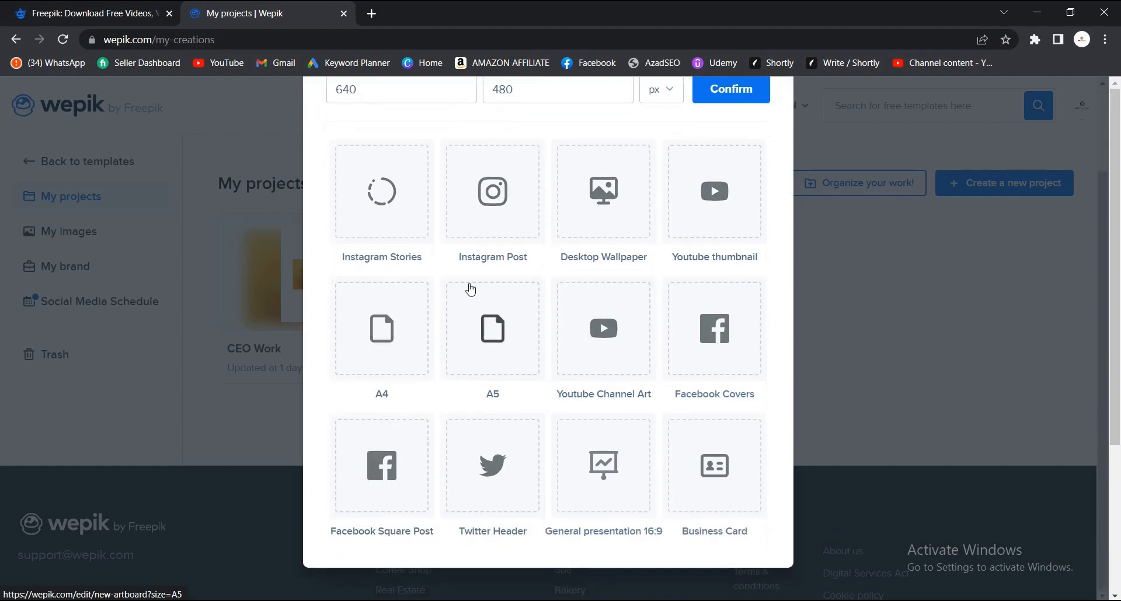
click(381, 329)
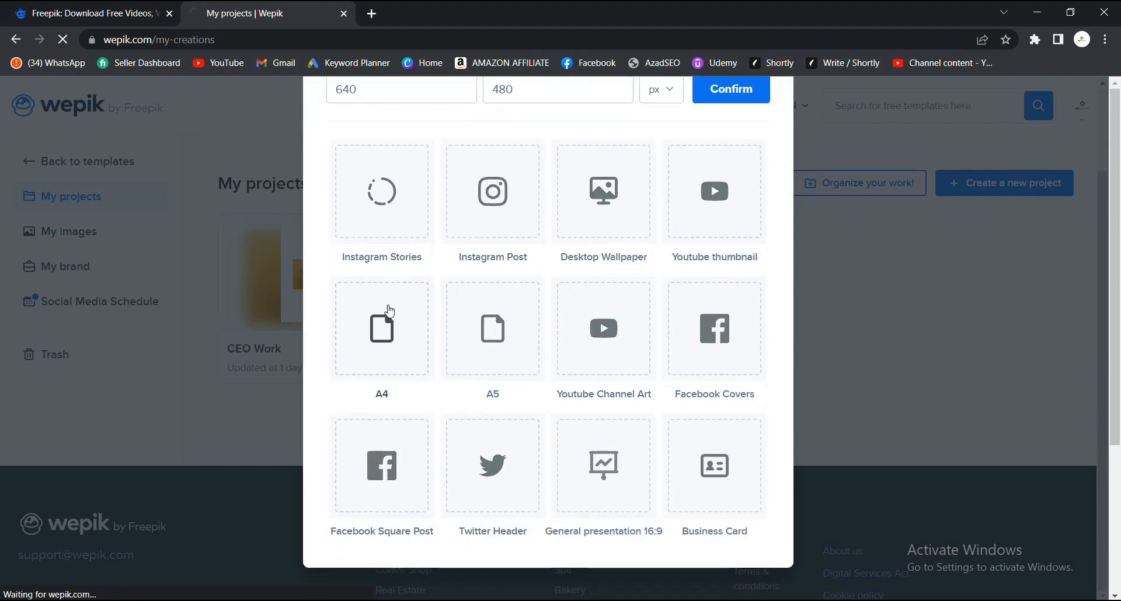
click(381, 329)
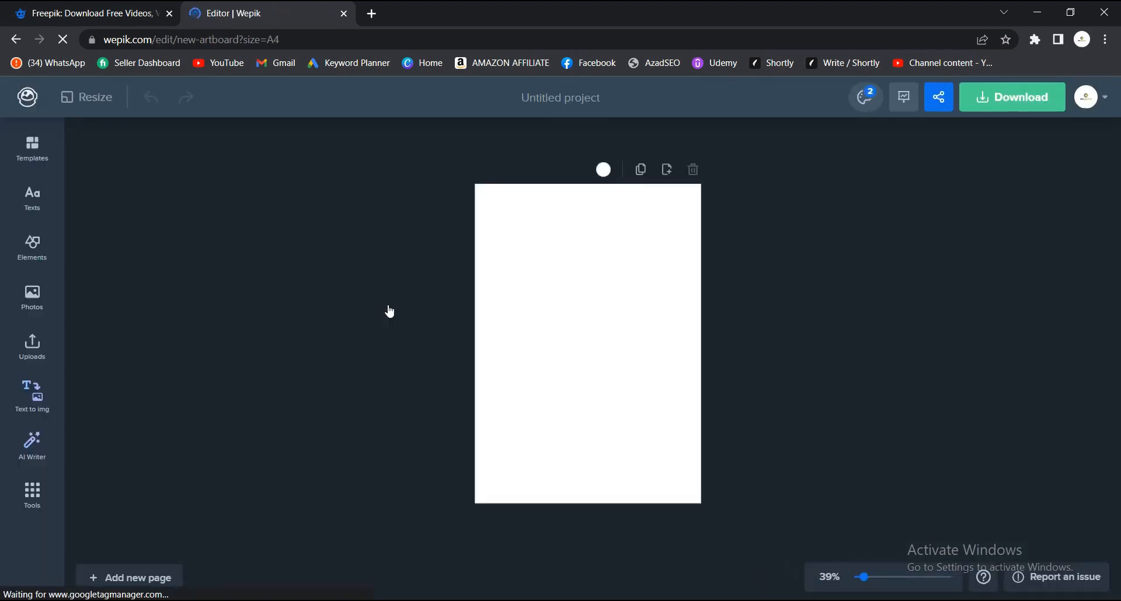
mouse_move(353, 295)
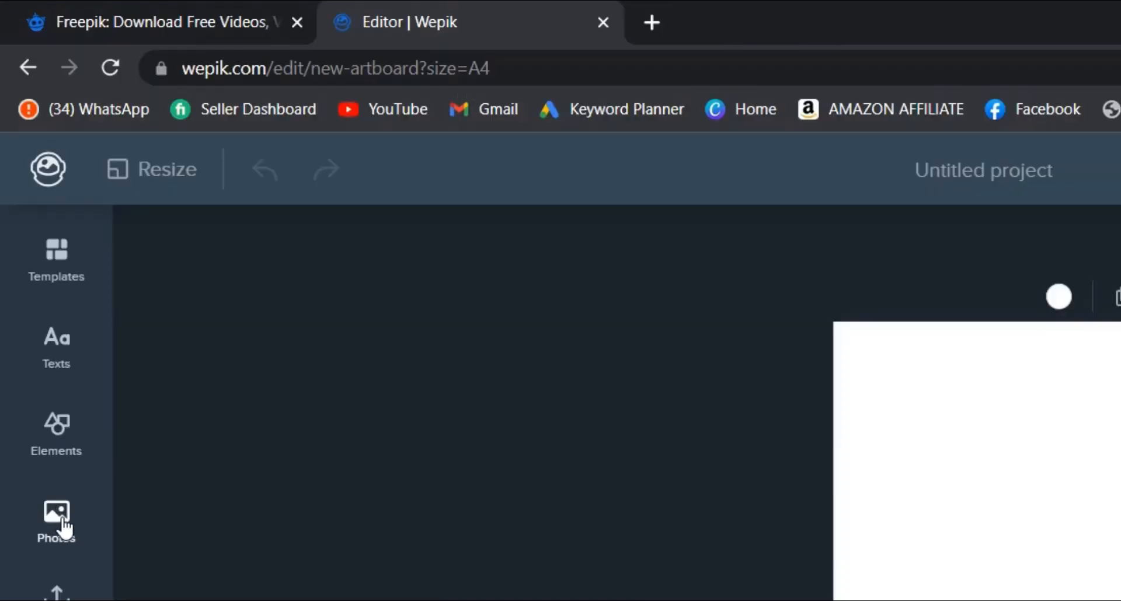
Upload the Desktop photo cmh_3302.jpg of the person in the navy hoodie.
click(56, 522)
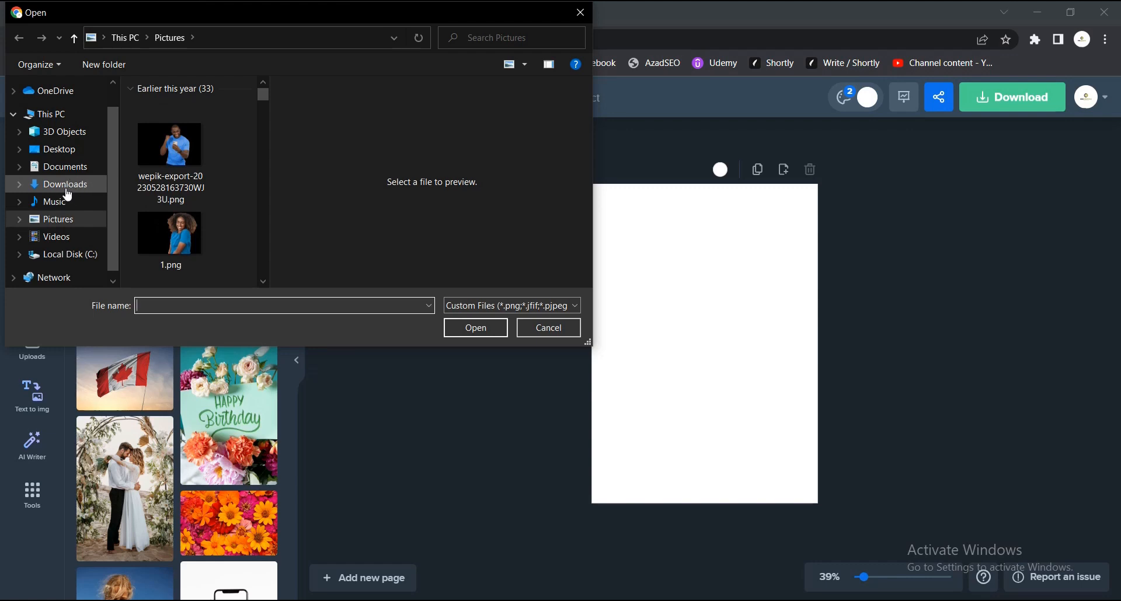
click(58, 150)
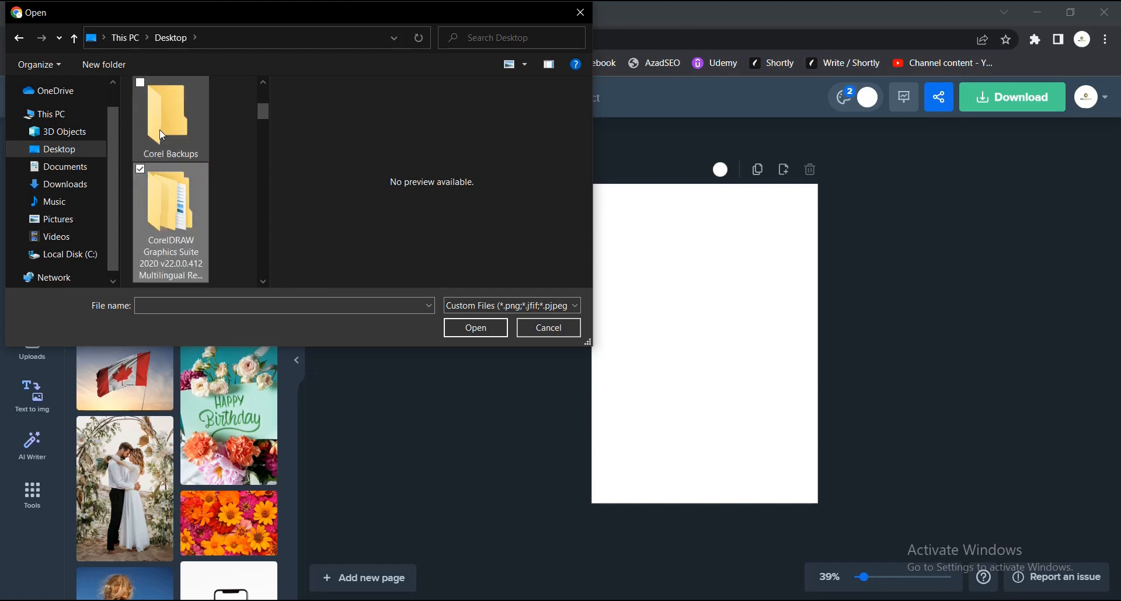
click(170, 204)
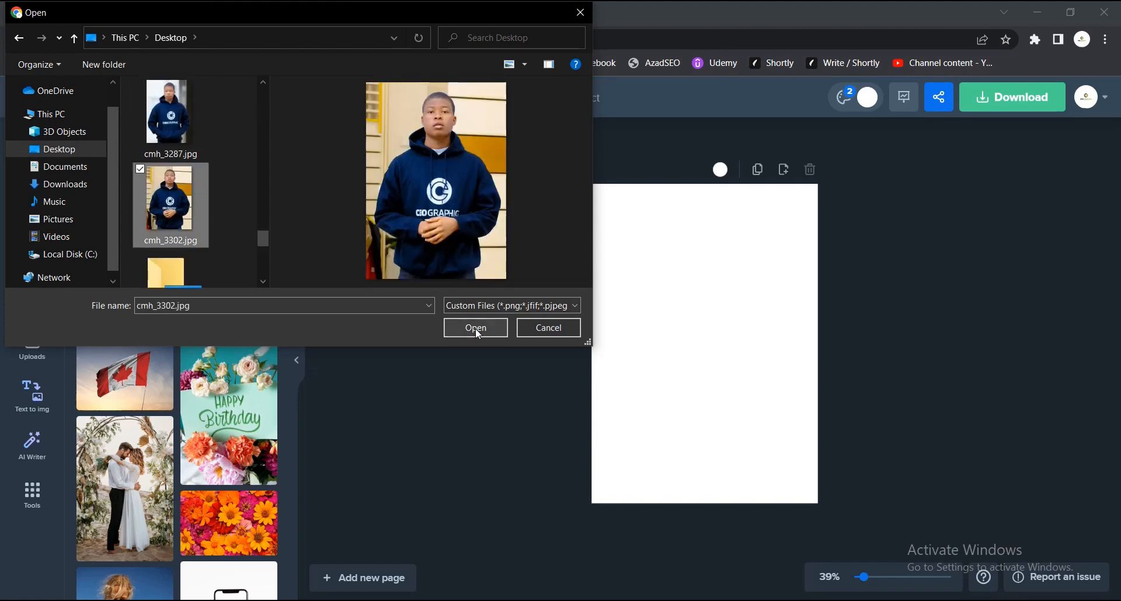
click(475, 327)
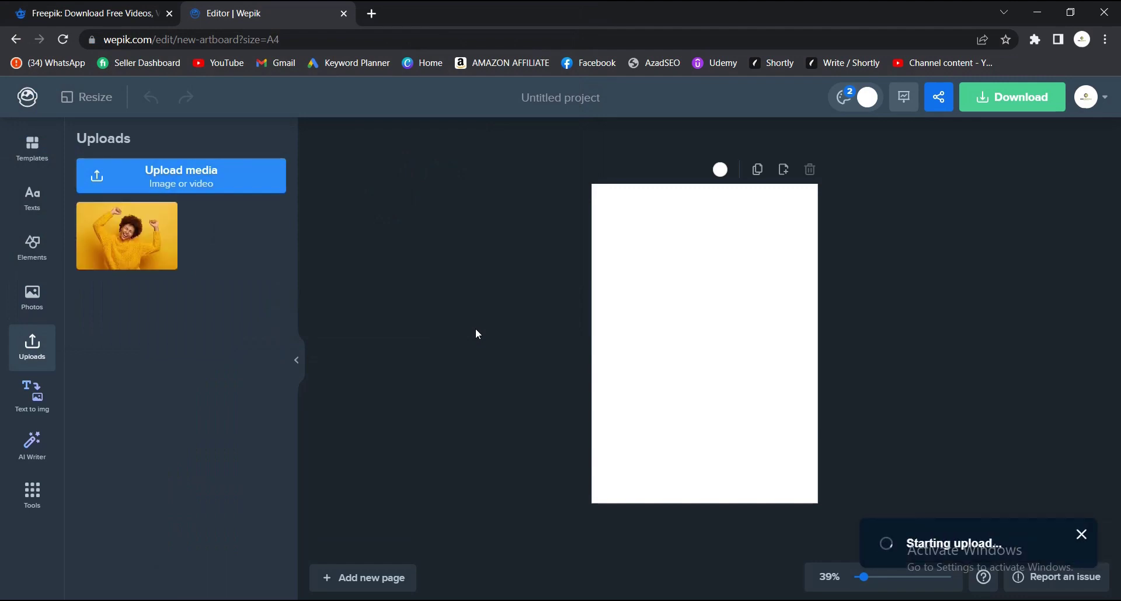
mouse_move(967, 552)
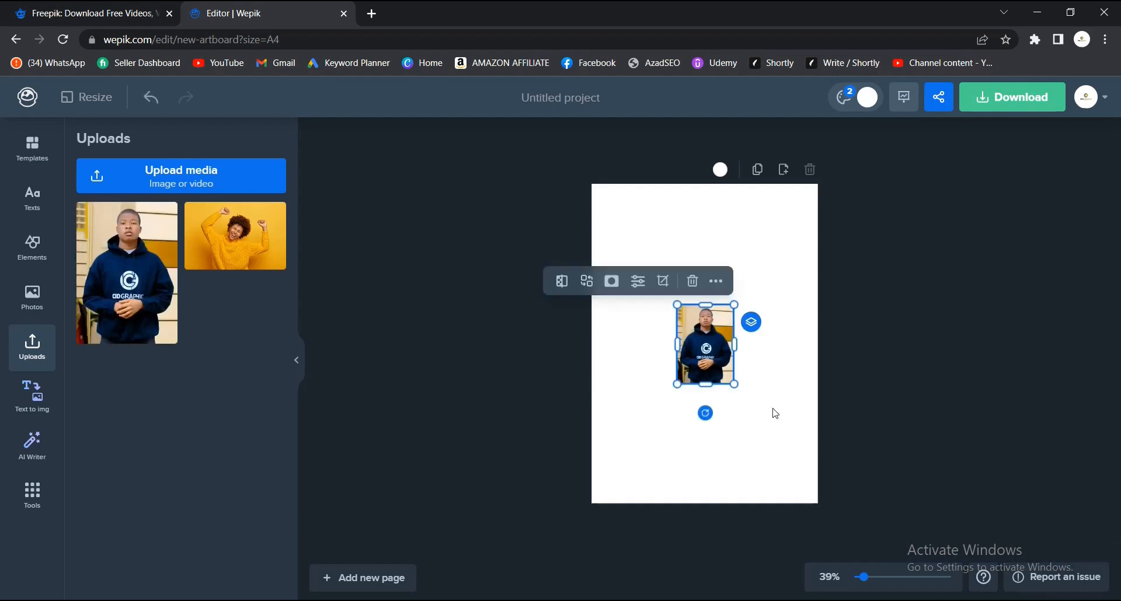
Enlarge the hoodie photo to cover most of the A4 page and centre it.
drag(736, 384, 778, 447)
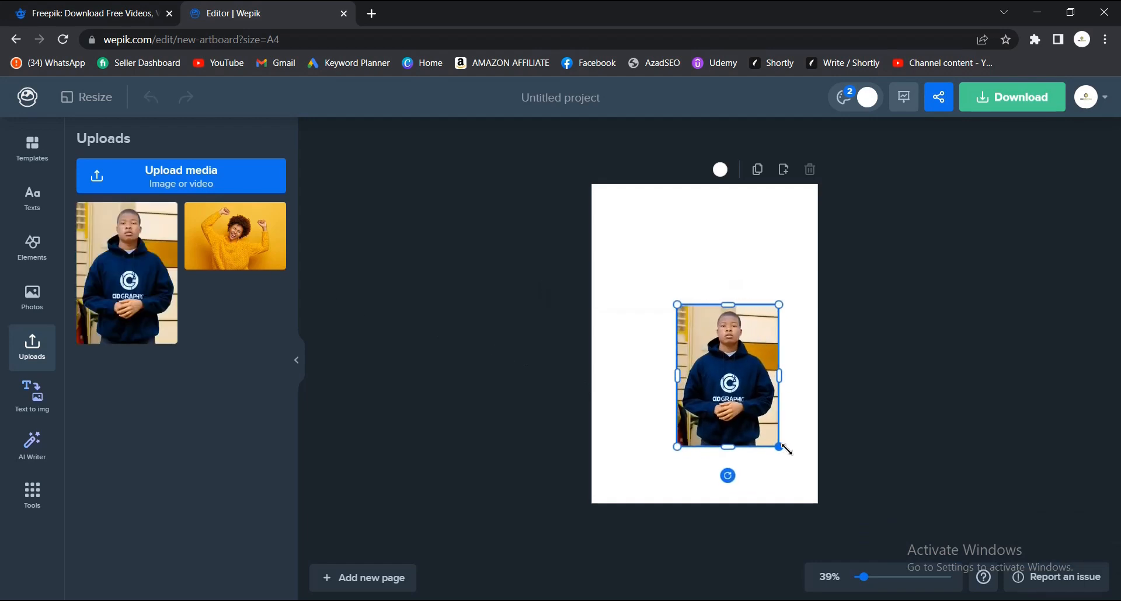
drag(779, 447, 803, 481)
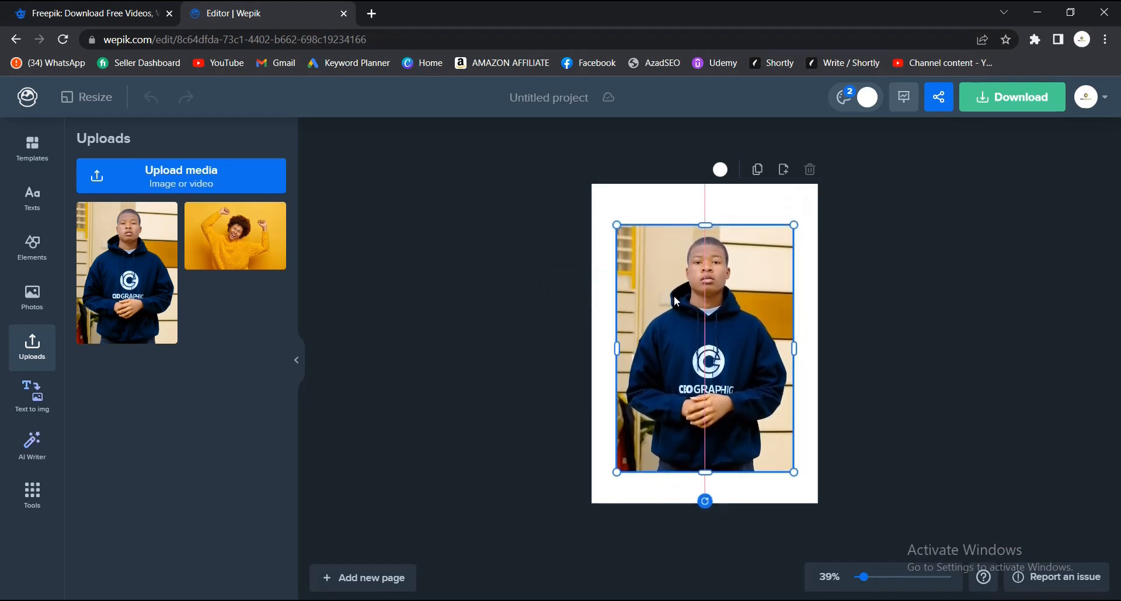
click(704, 344)
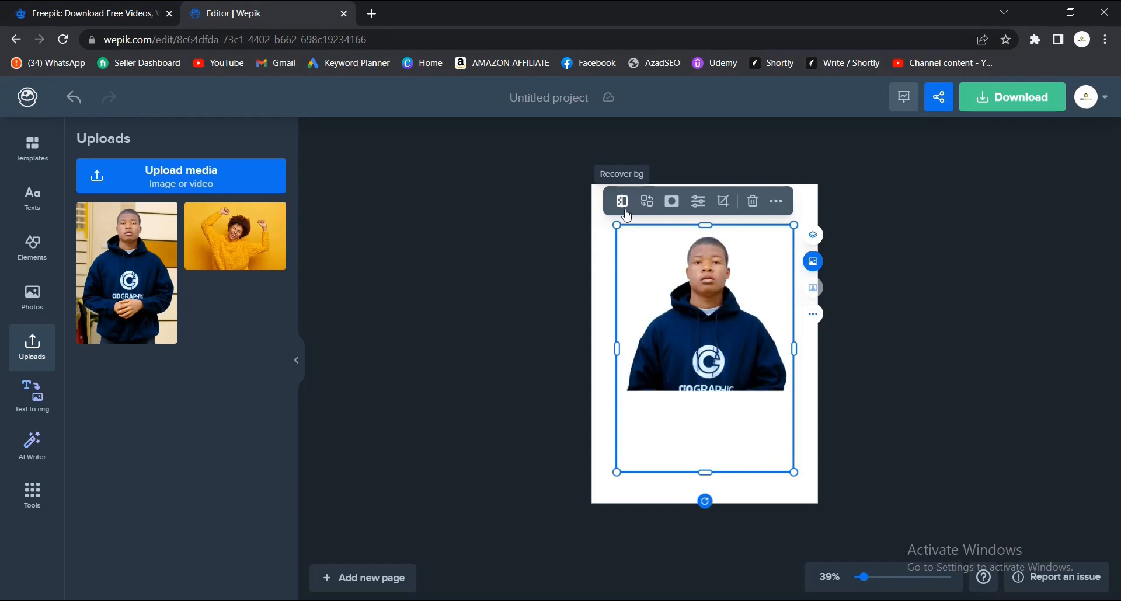
Remove the photo's background, leaving the hoodie figure as a clean cutout.
click(671, 201)
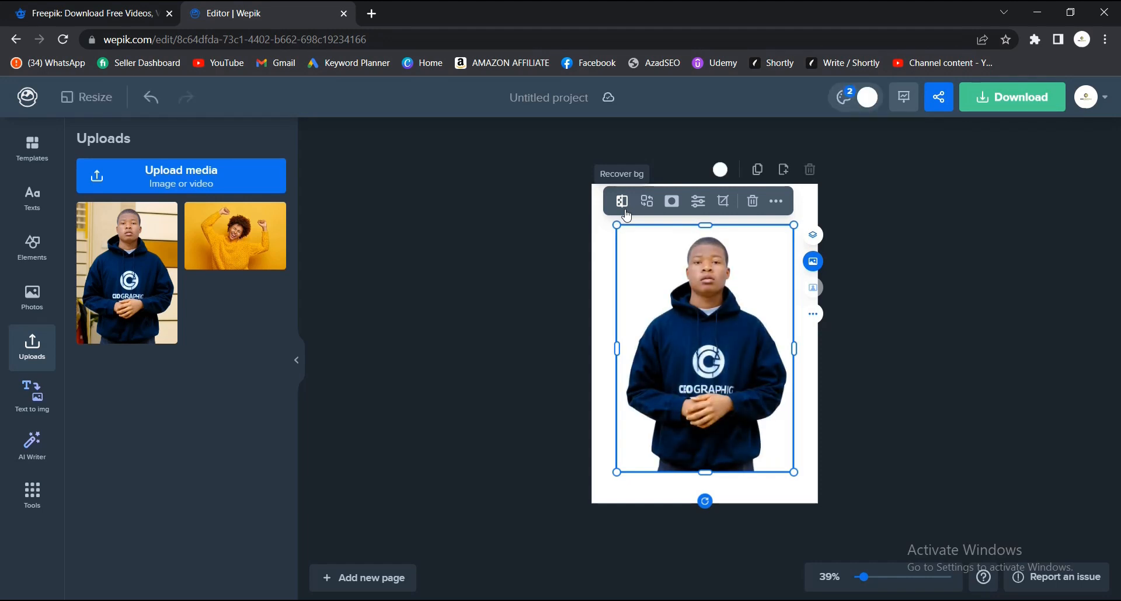
click(886, 286)
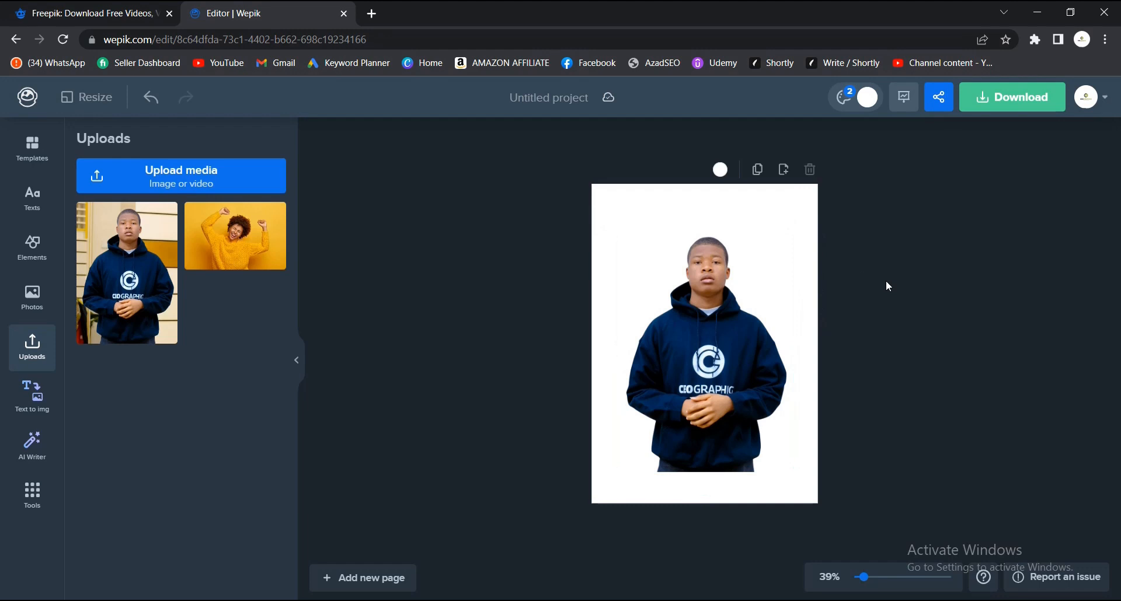
mouse_move(829, 300)
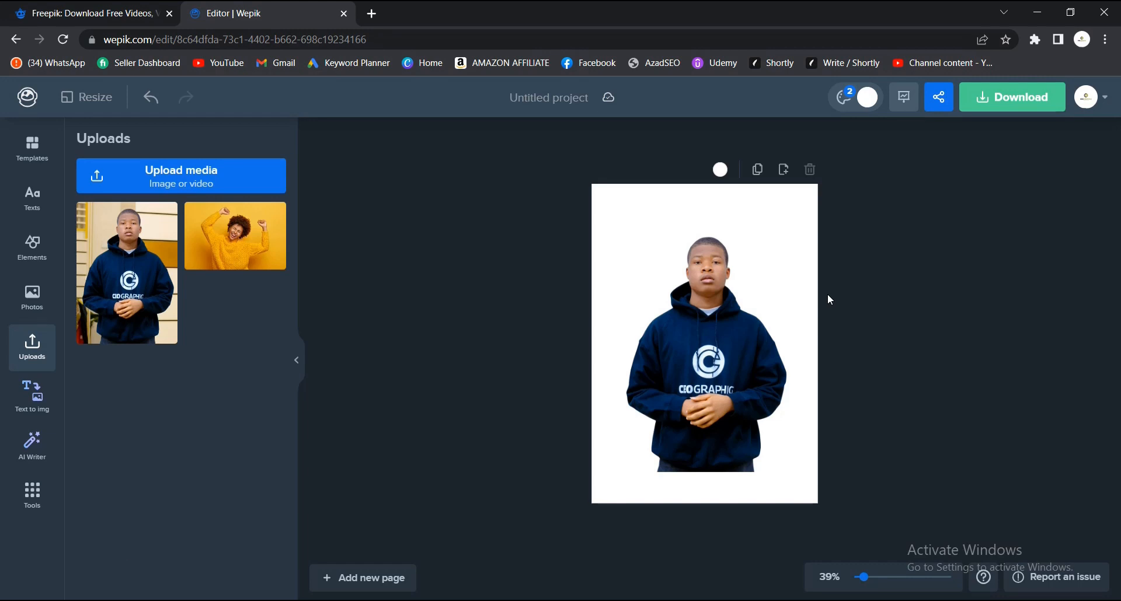
click(704, 339)
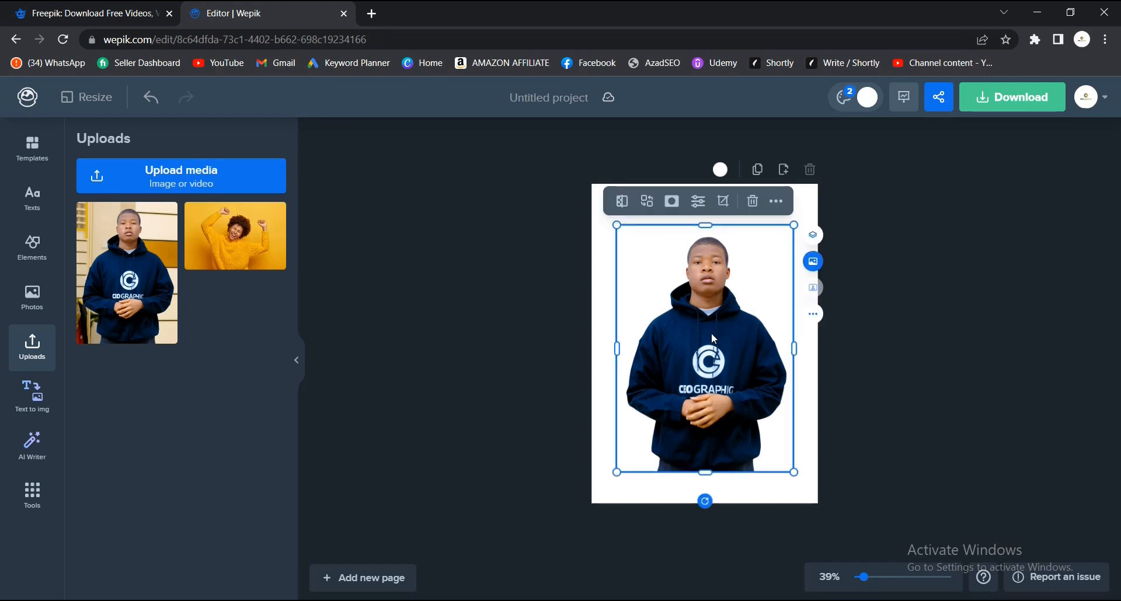
mouse_move(748, 339)
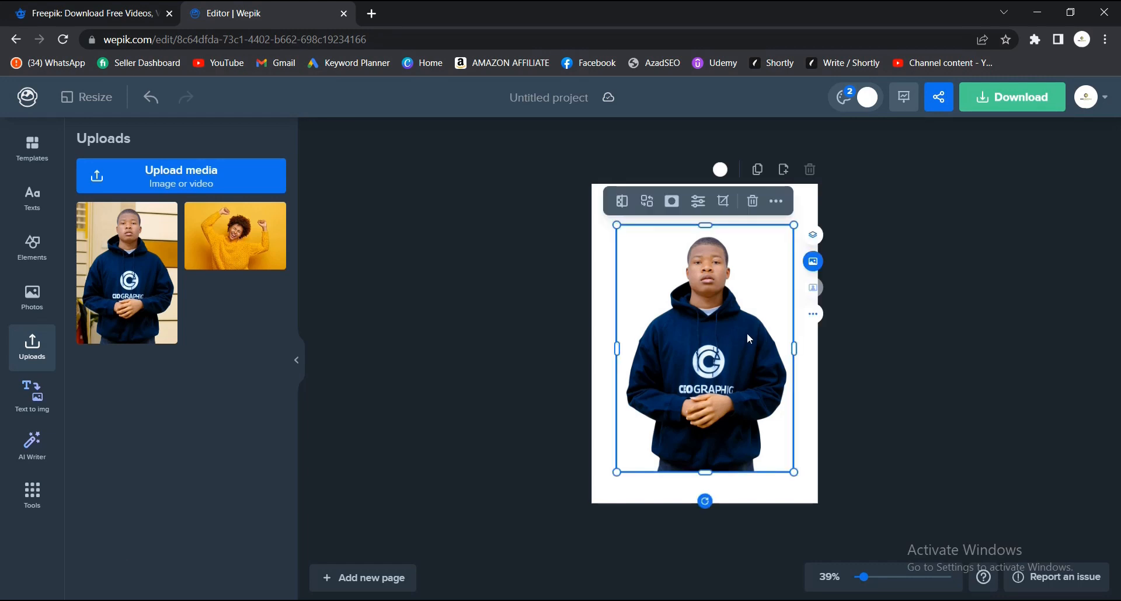
mouse_move(741, 330)
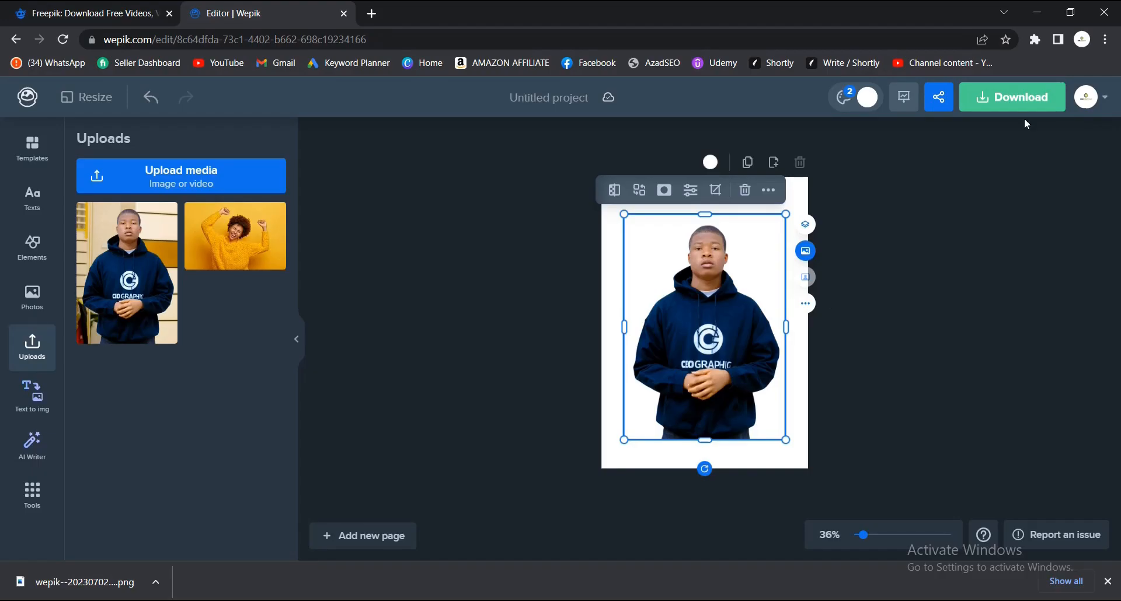
Set export to PNG without background at 3x size, 2382 × 3368 px.
click(1011, 97)
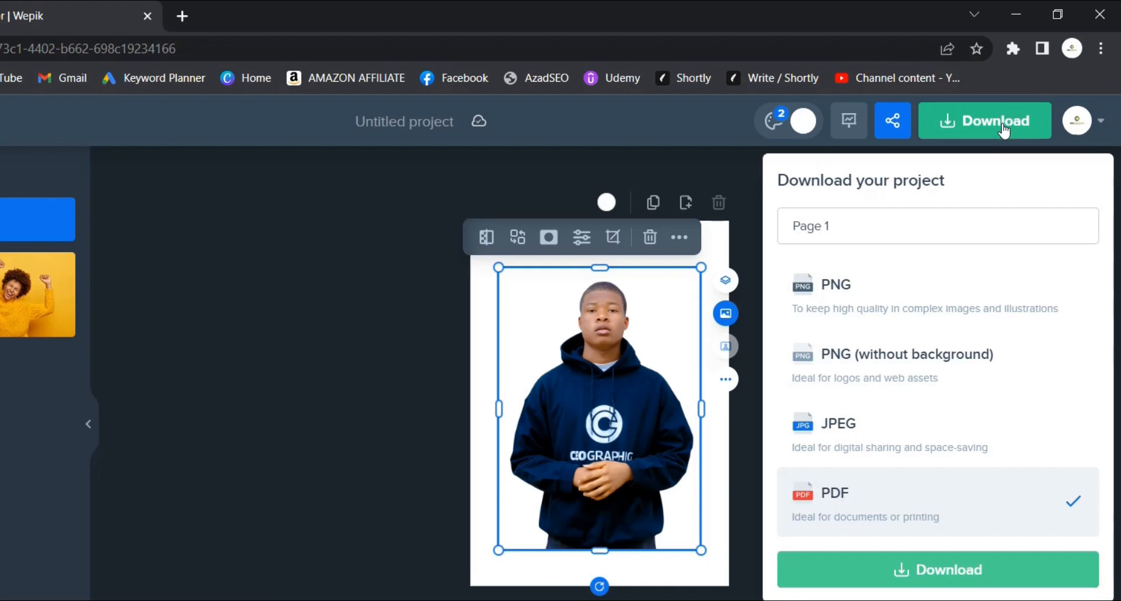
mouse_move(836, 292)
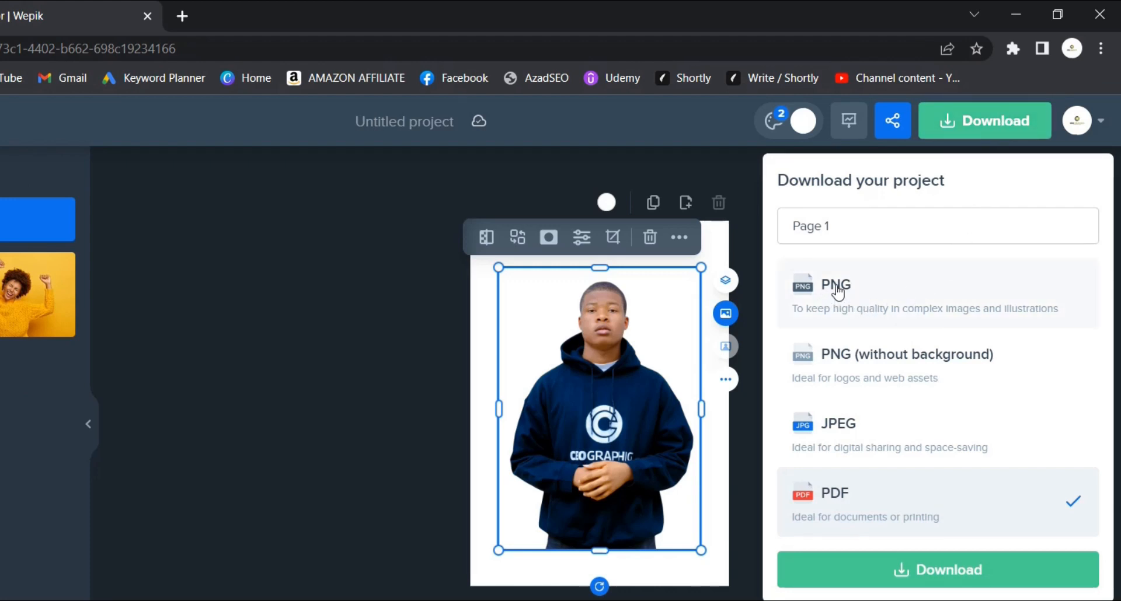
mouse_move(871, 366)
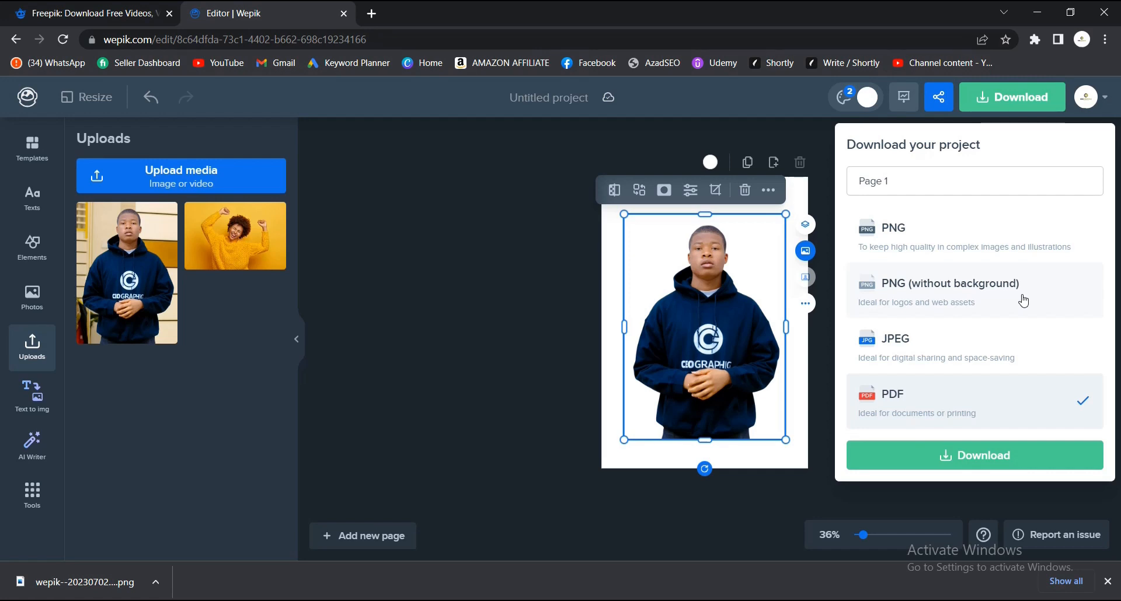
mouse_move(924, 253)
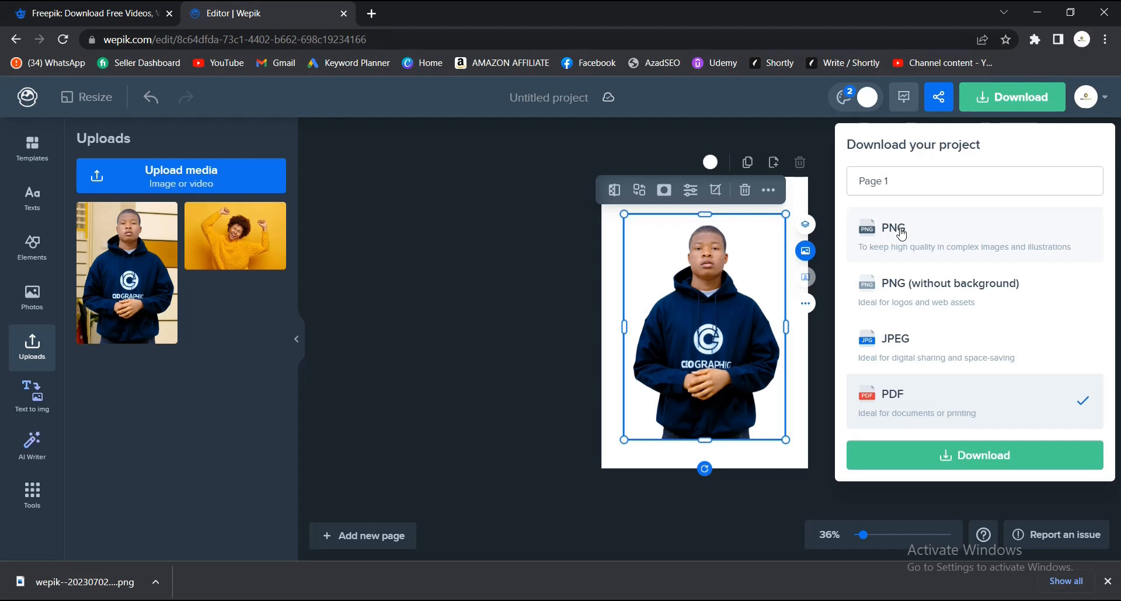
mouse_move(902, 285)
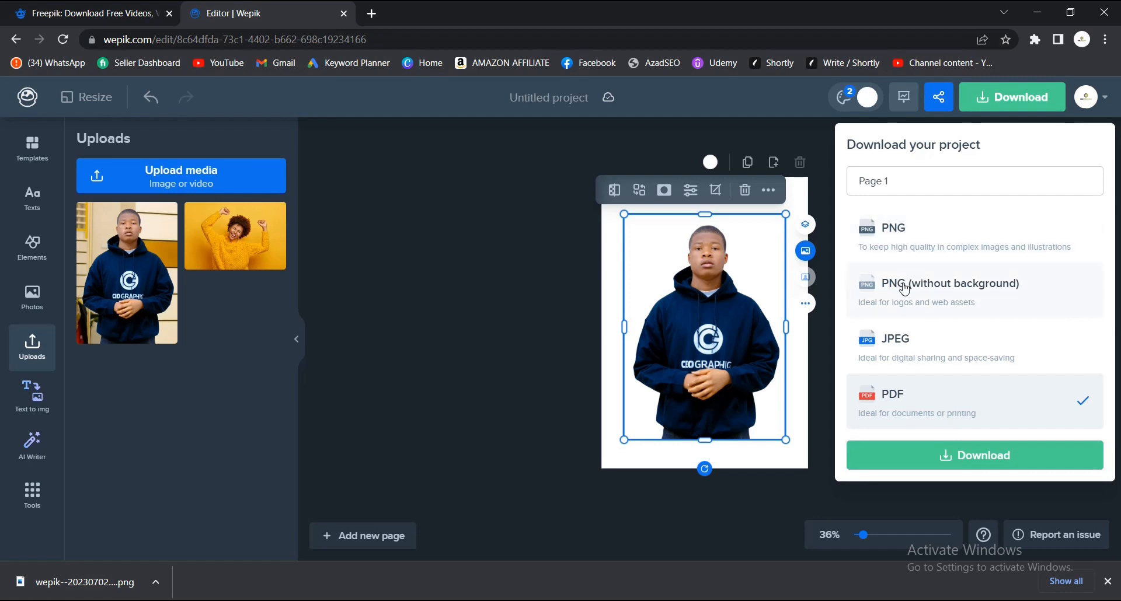
click(950, 283)
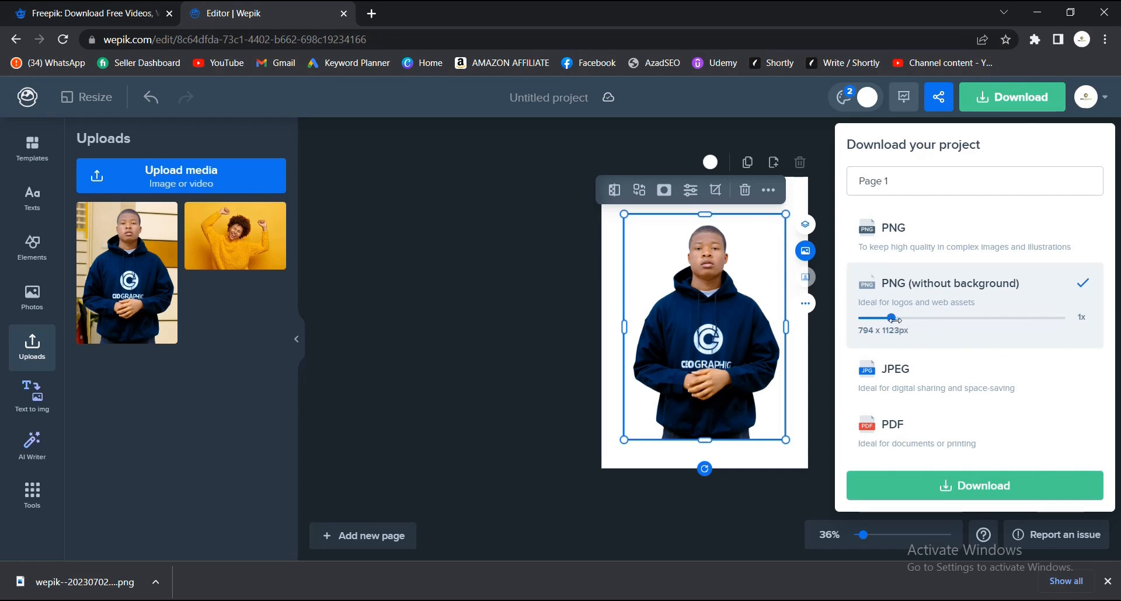
drag(891, 319, 976, 318)
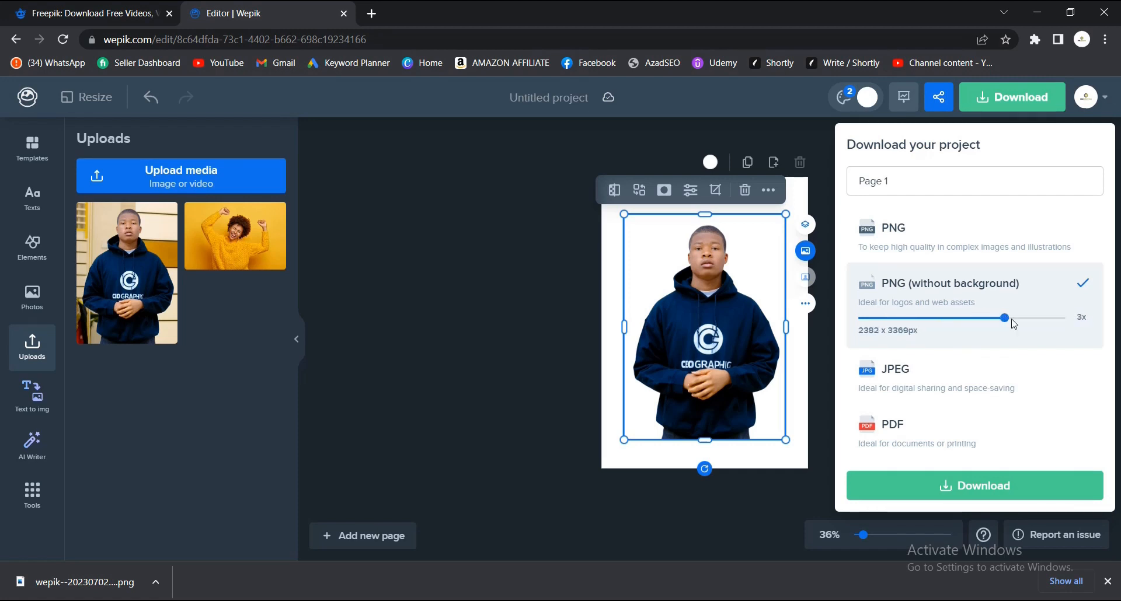
mouse_move(1005, 418)
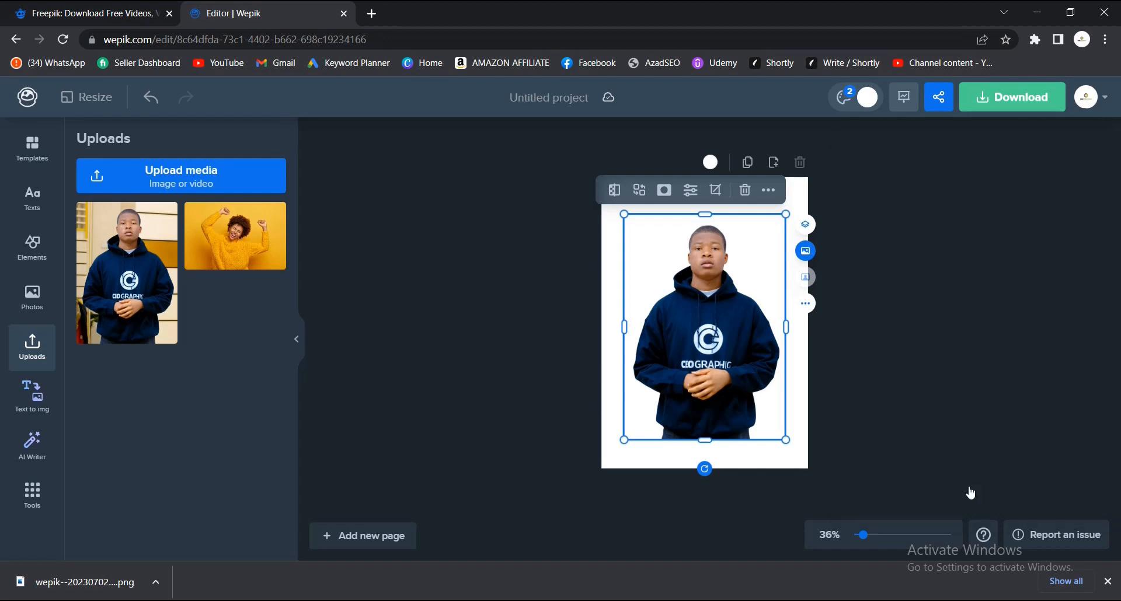
Download the transparent PNG and show it in the Downloads folder.
click(1011, 97)
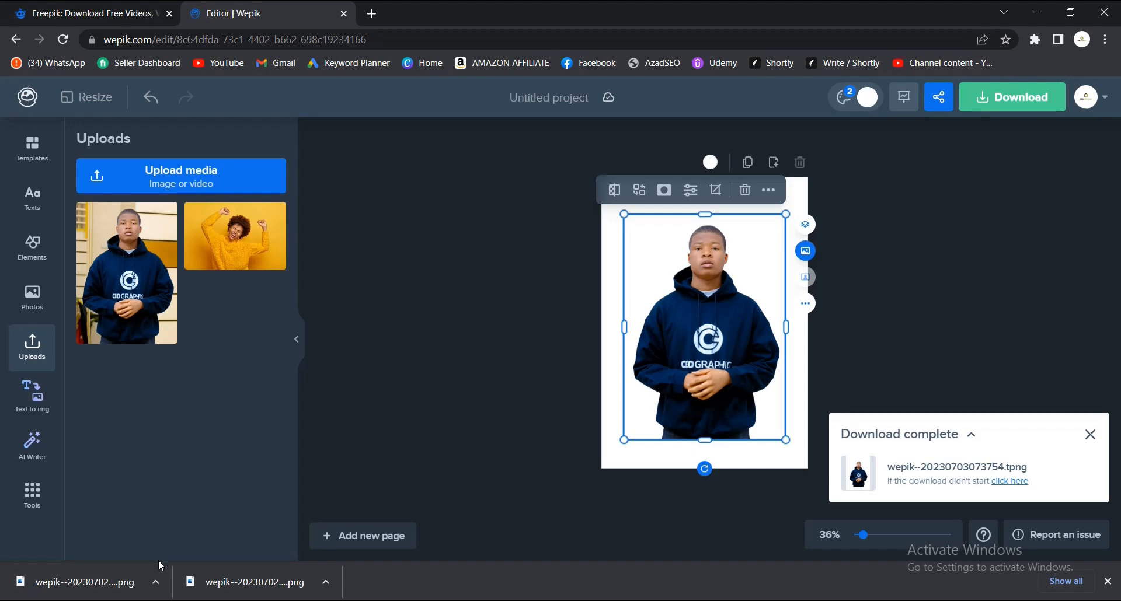
click(155, 582)
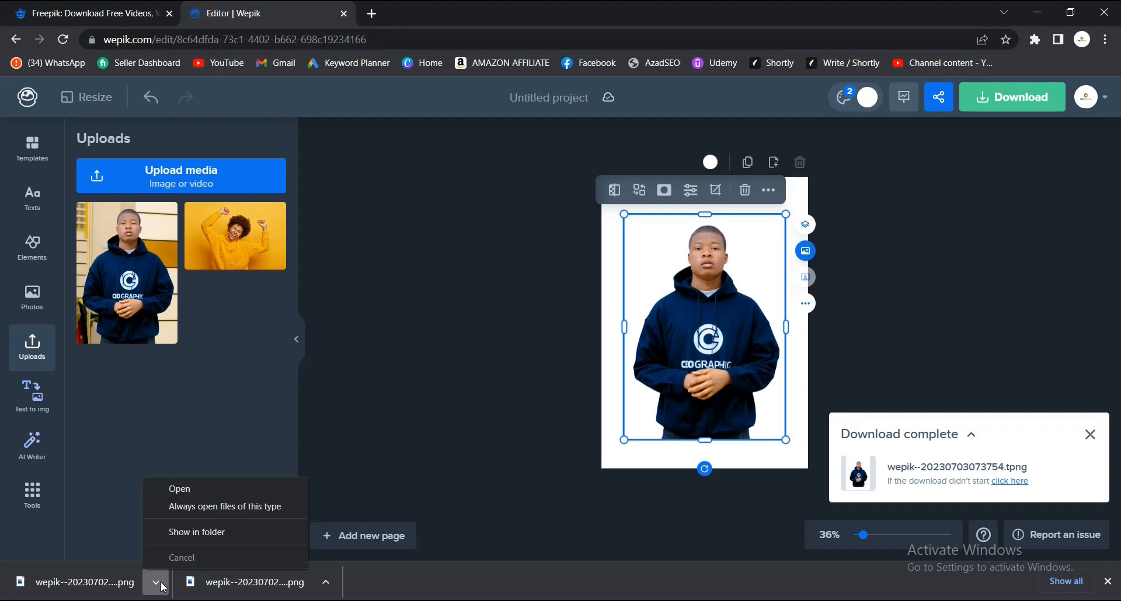
click(196, 532)
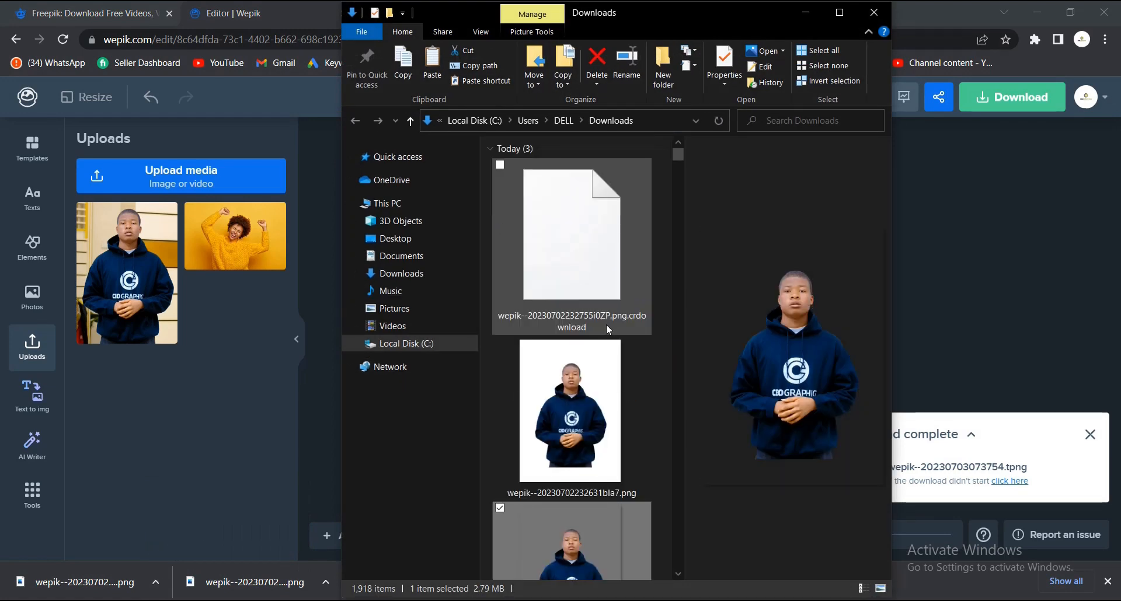
scroll(down, 3)
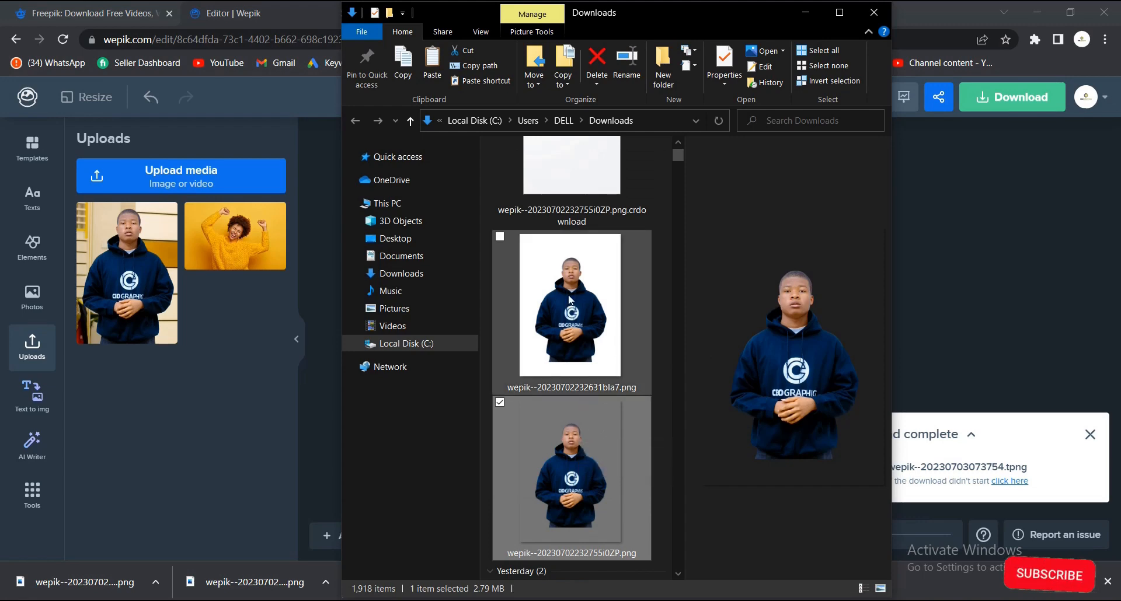
Preview the PNGs, confirming 2381 × 3368 px, and return to the Wepik editor.
click(570, 306)
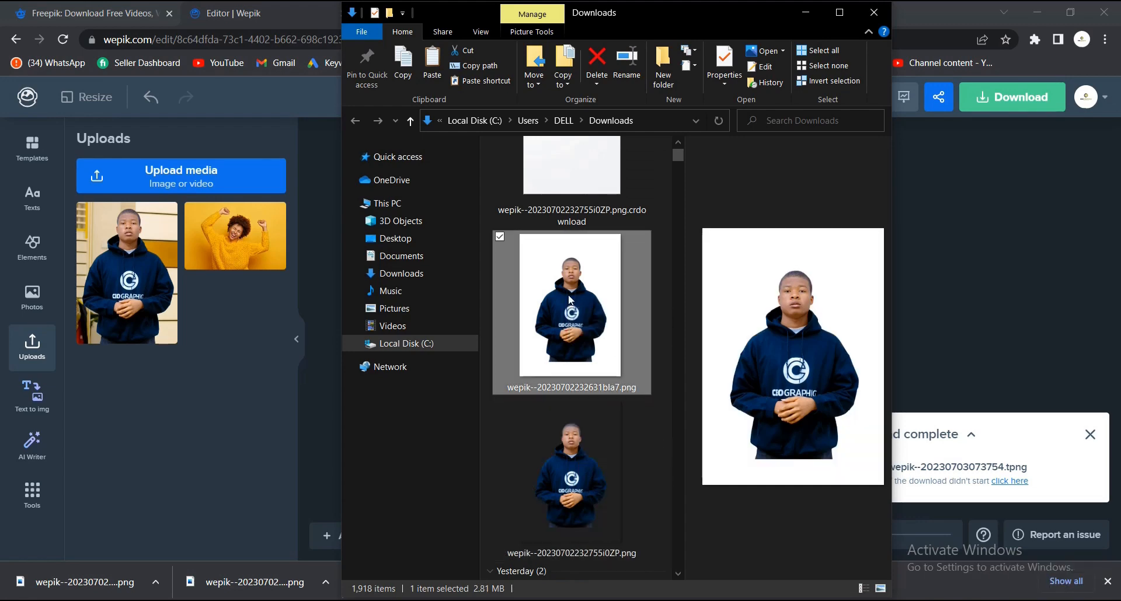
mouse_move(708, 100)
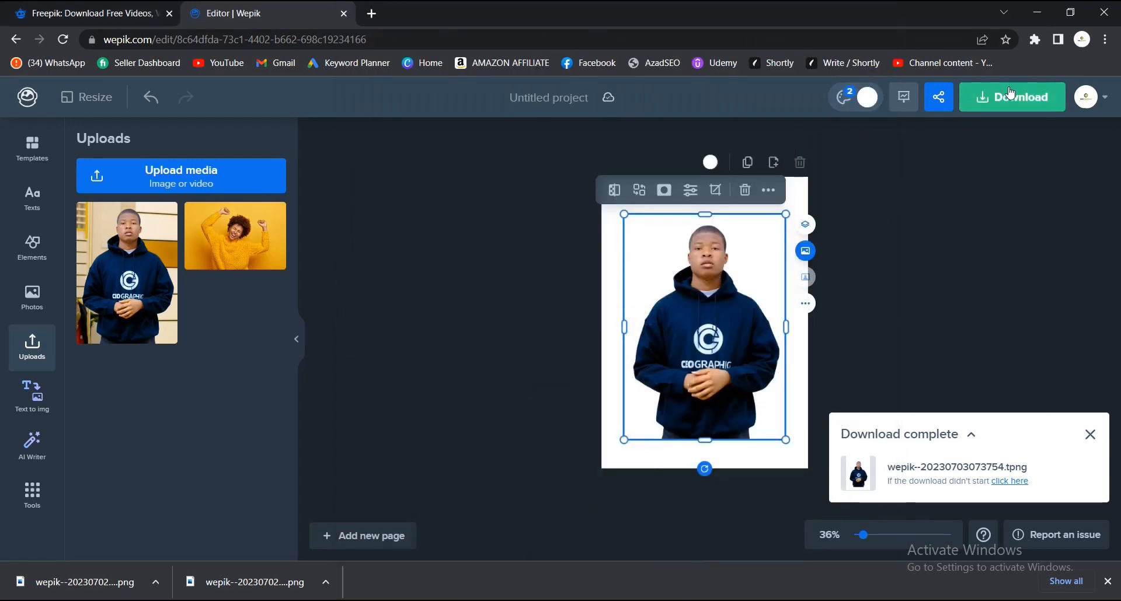
click(1013, 97)
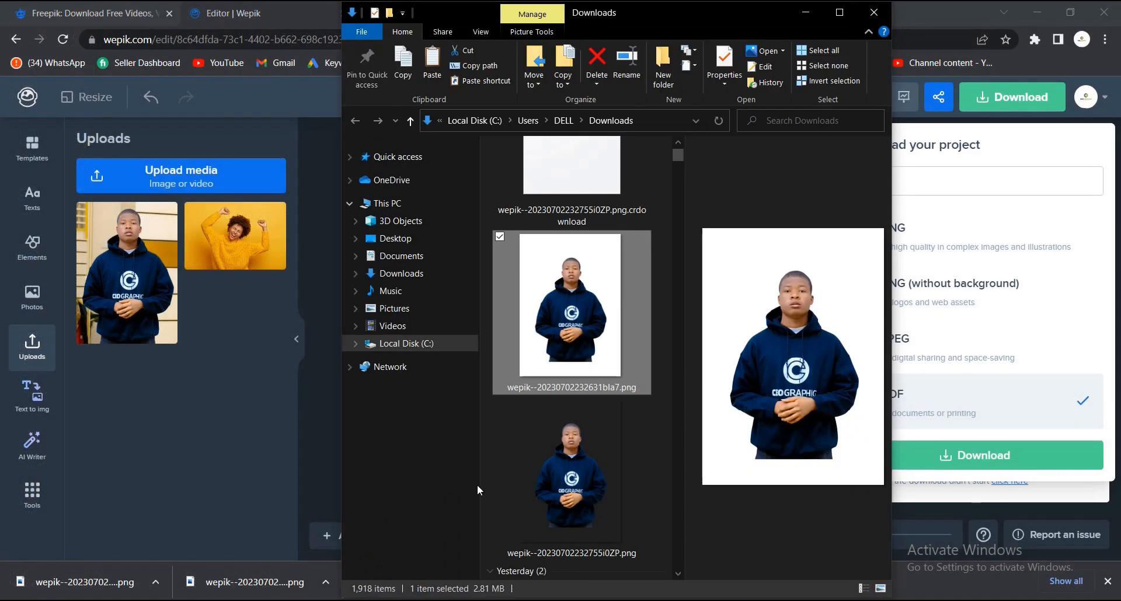
mouse_move(572, 491)
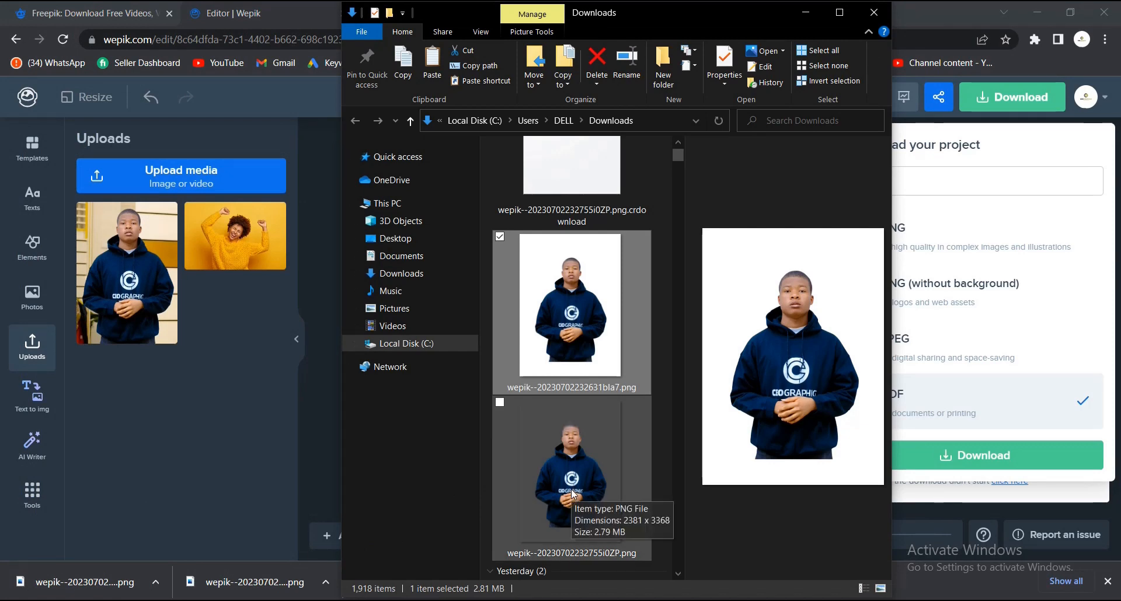
mouse_move(802, 27)
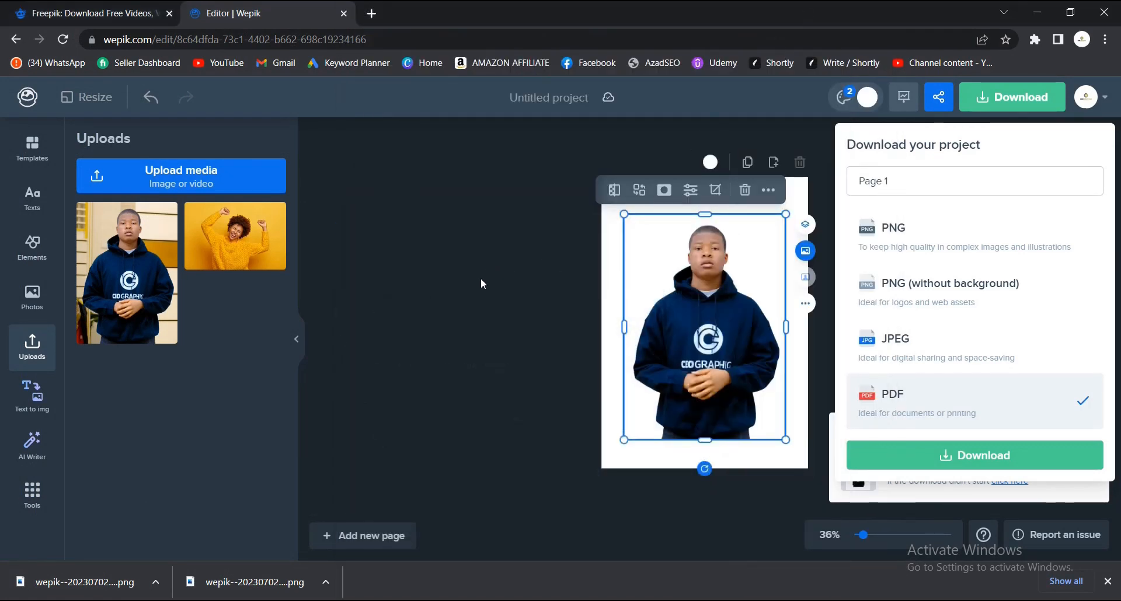
click(973, 455)
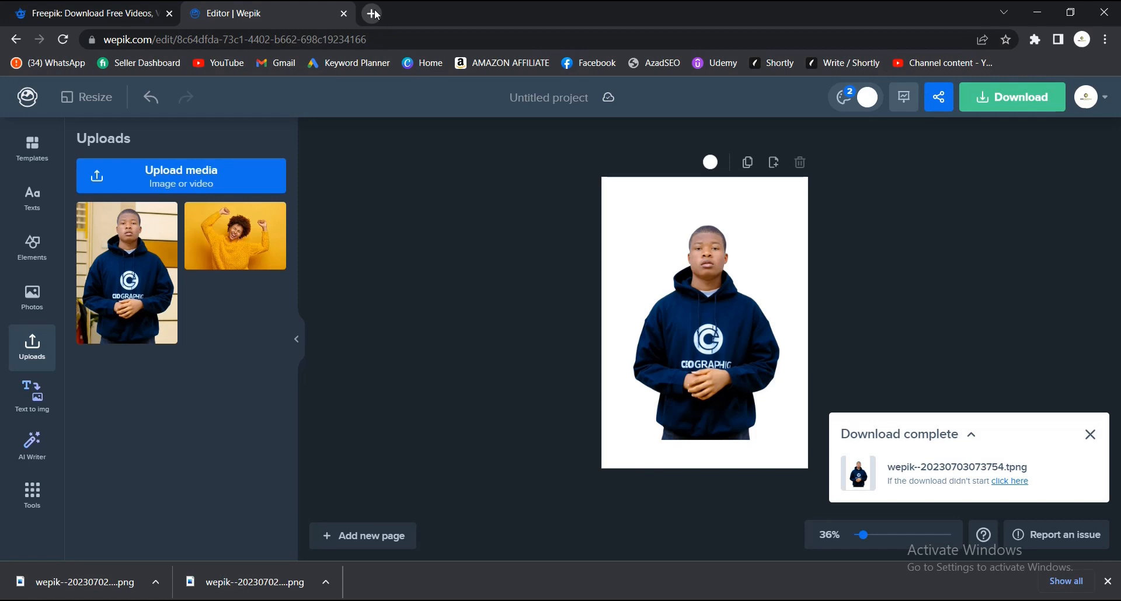
In a new tab on Freepik, search for 'Happy Black lady model'.
click(371, 13)
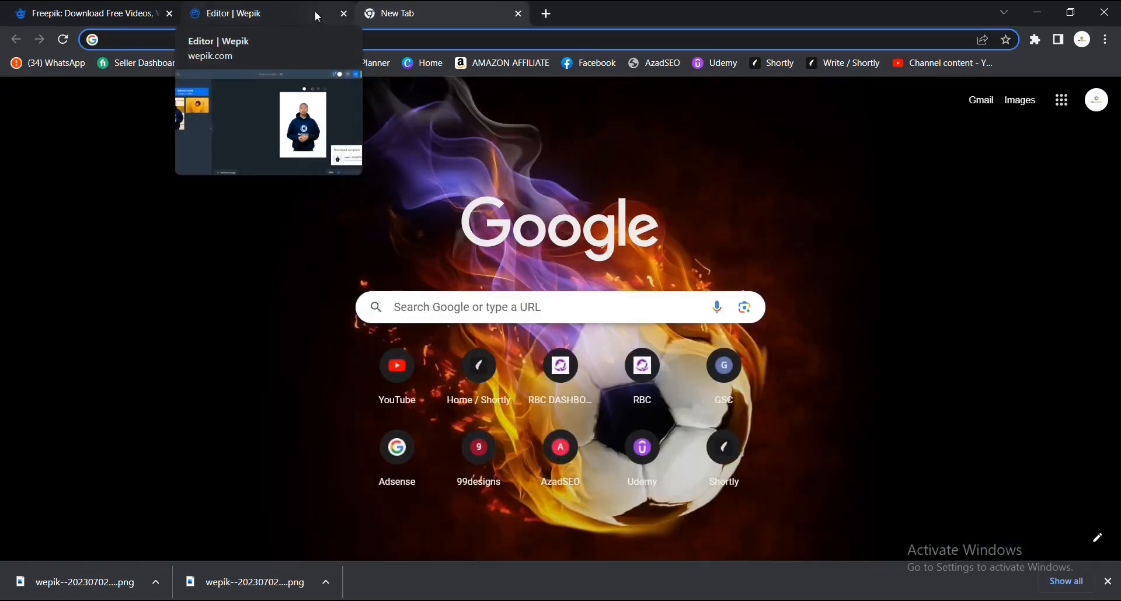
mouse_move(444, 13)
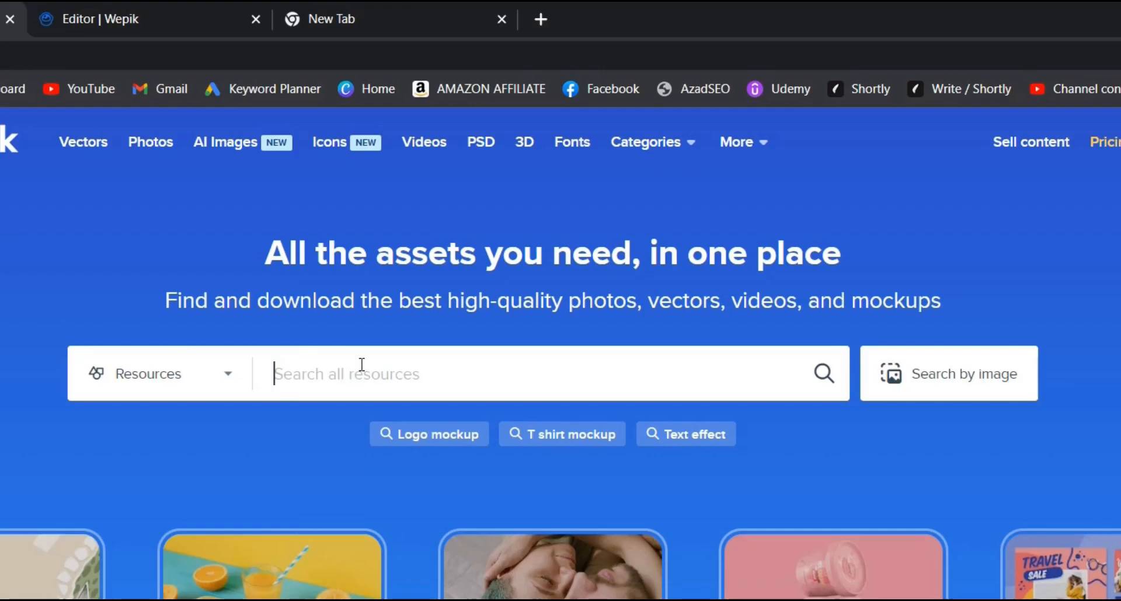
mouse_move(350, 343)
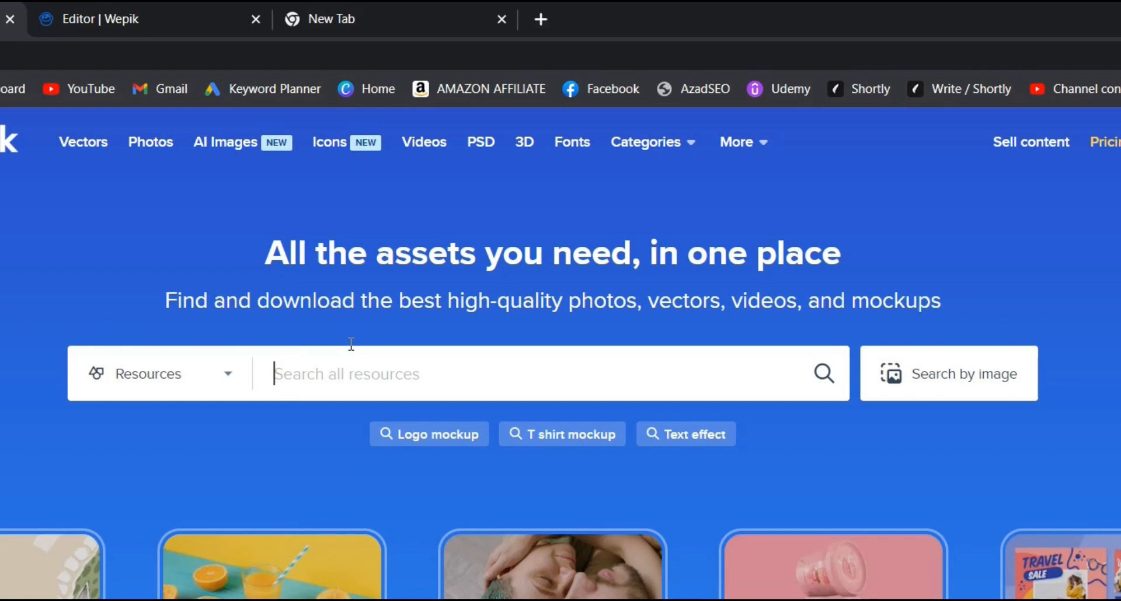
text(Happy B)
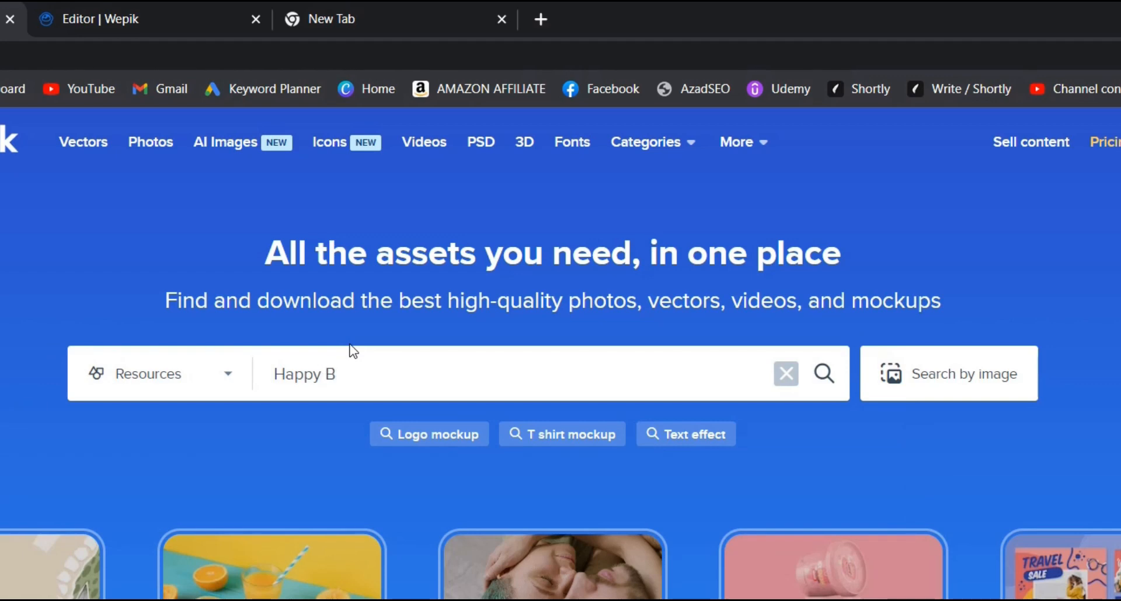
text(lack)
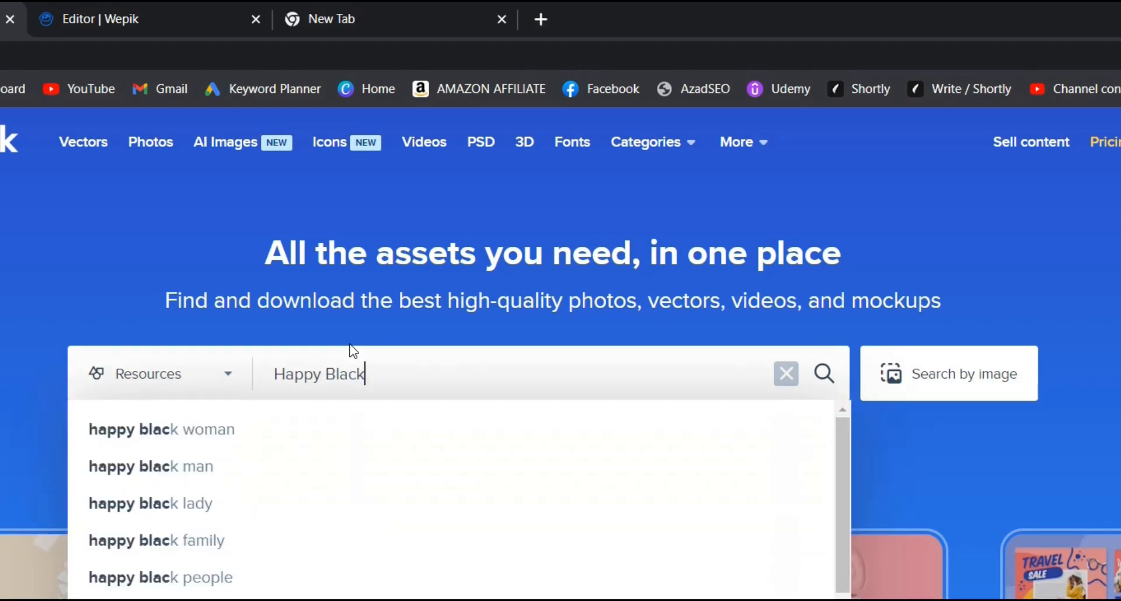
click(179, 502)
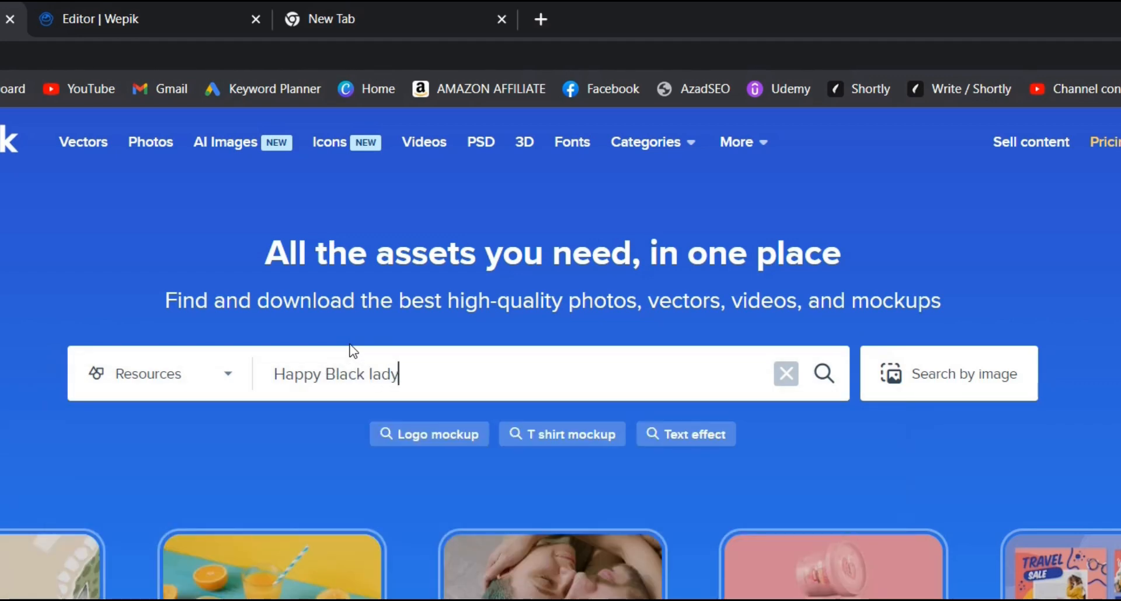
text(model)
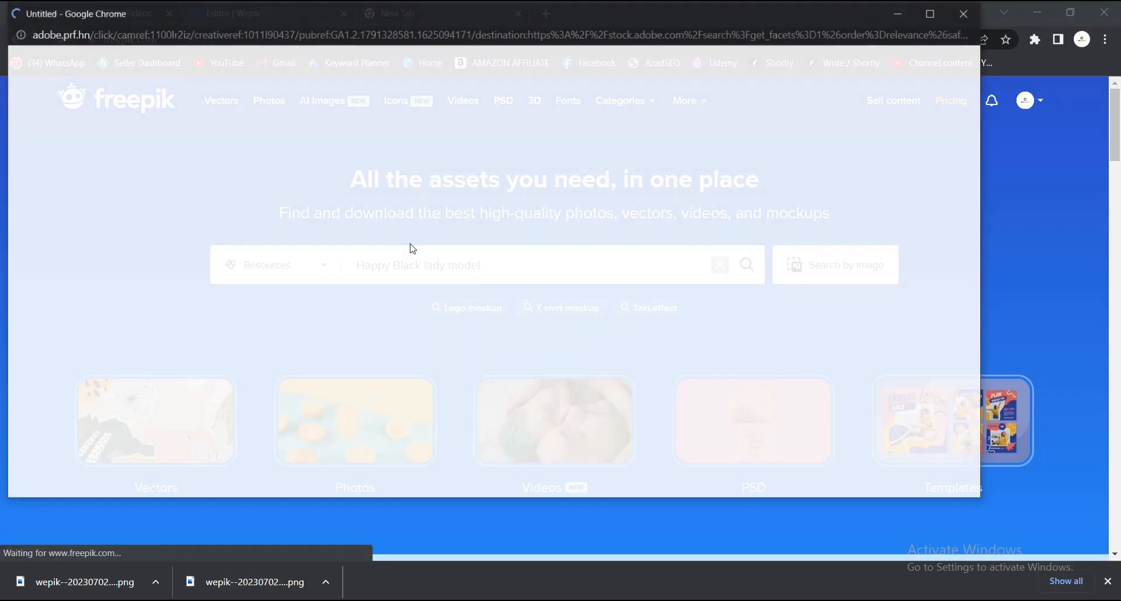
click(745, 265)
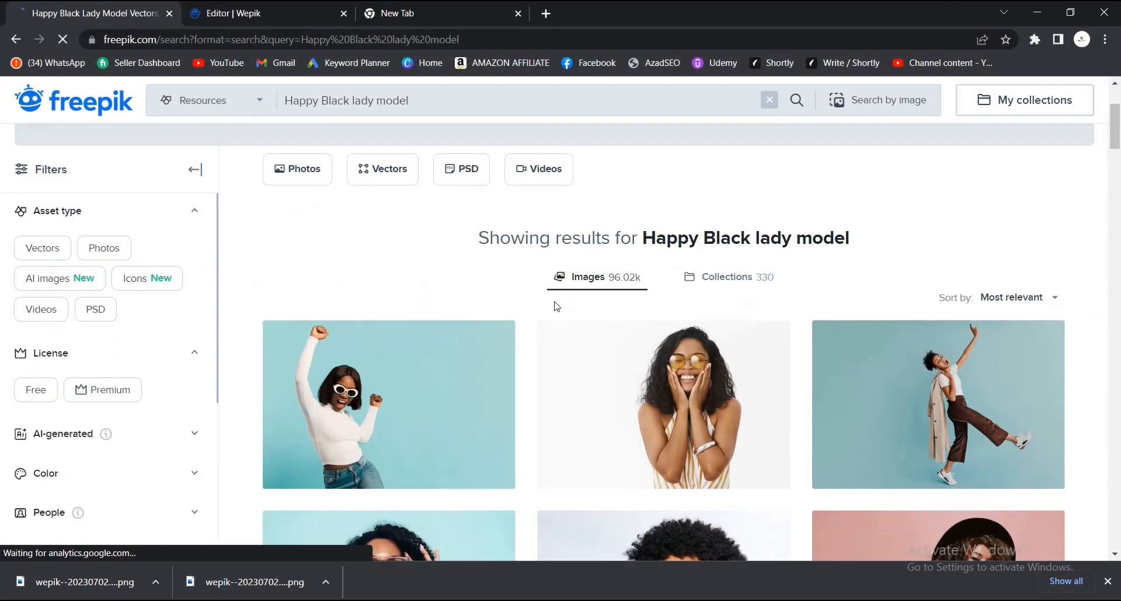
scroll(down, 3)
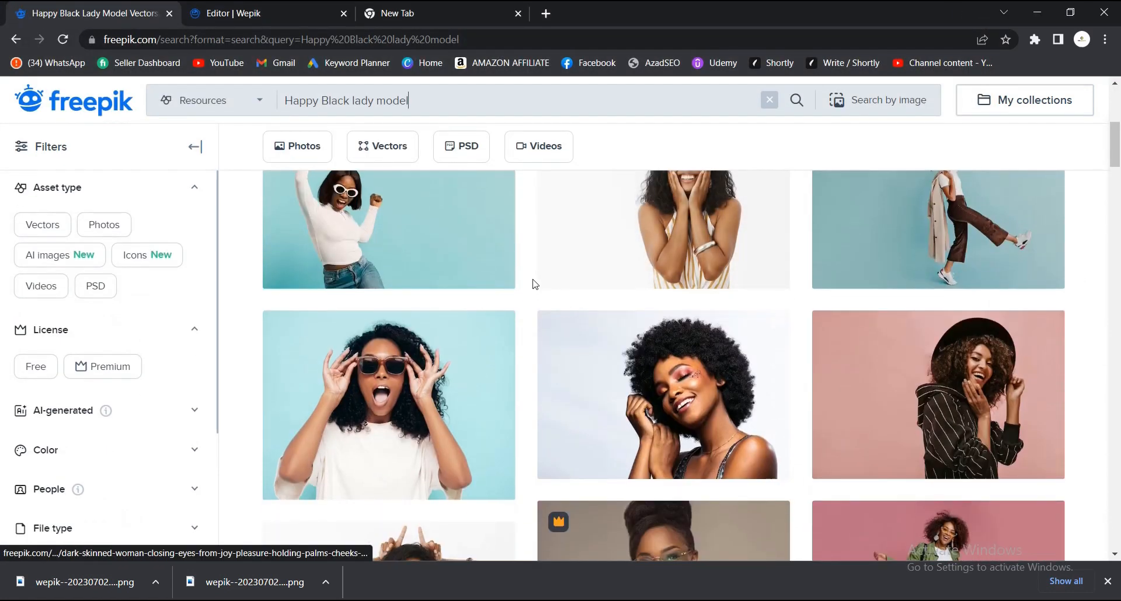
scroll(down, 3)
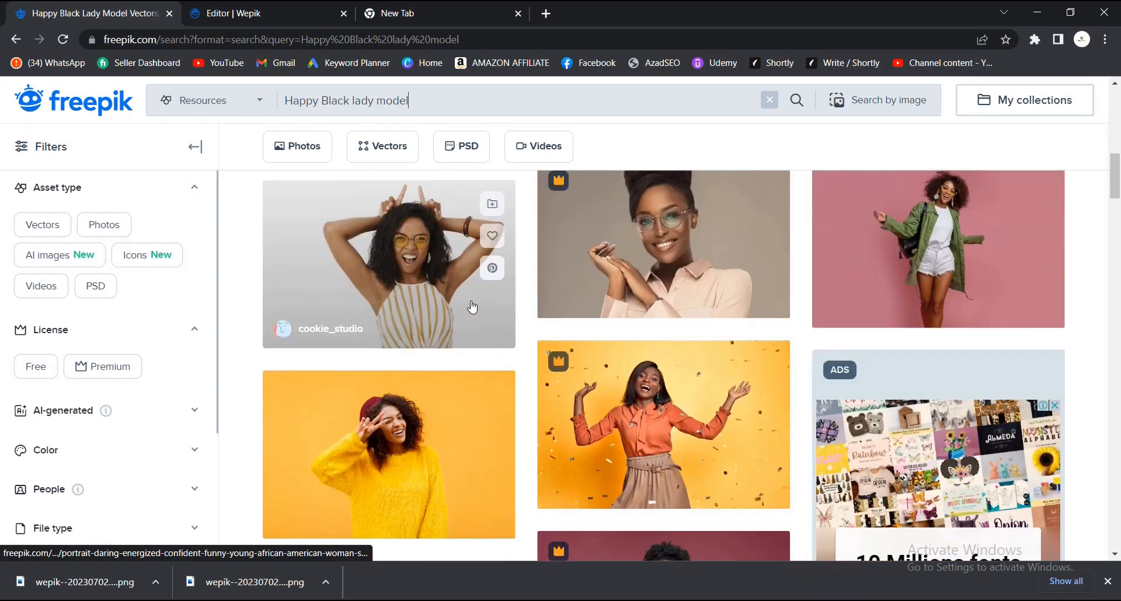
scroll(down, 3)
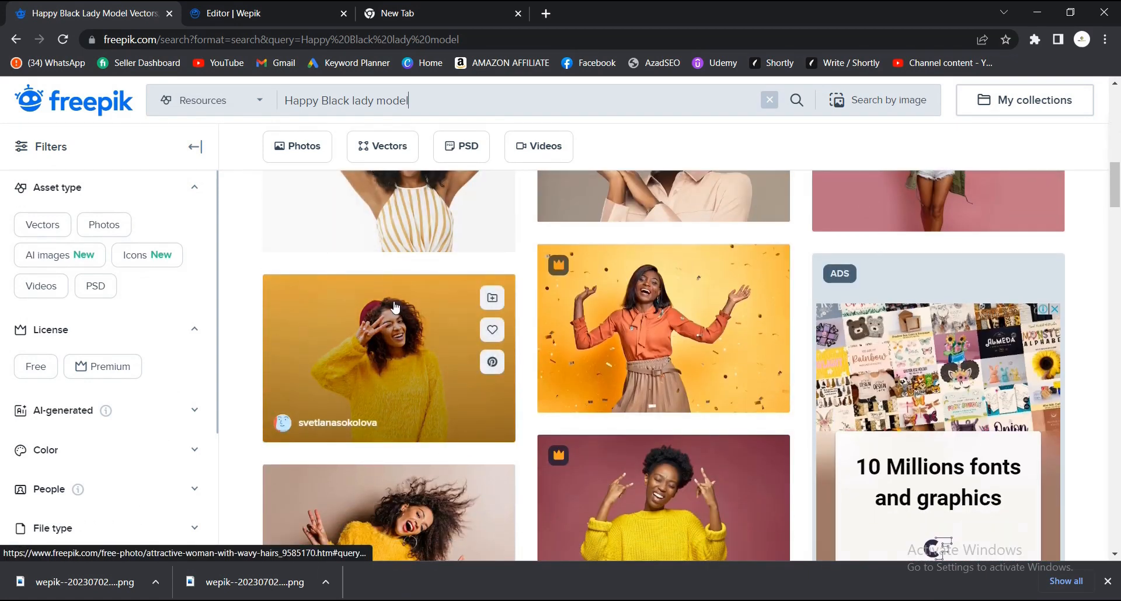
scroll(down, 3)
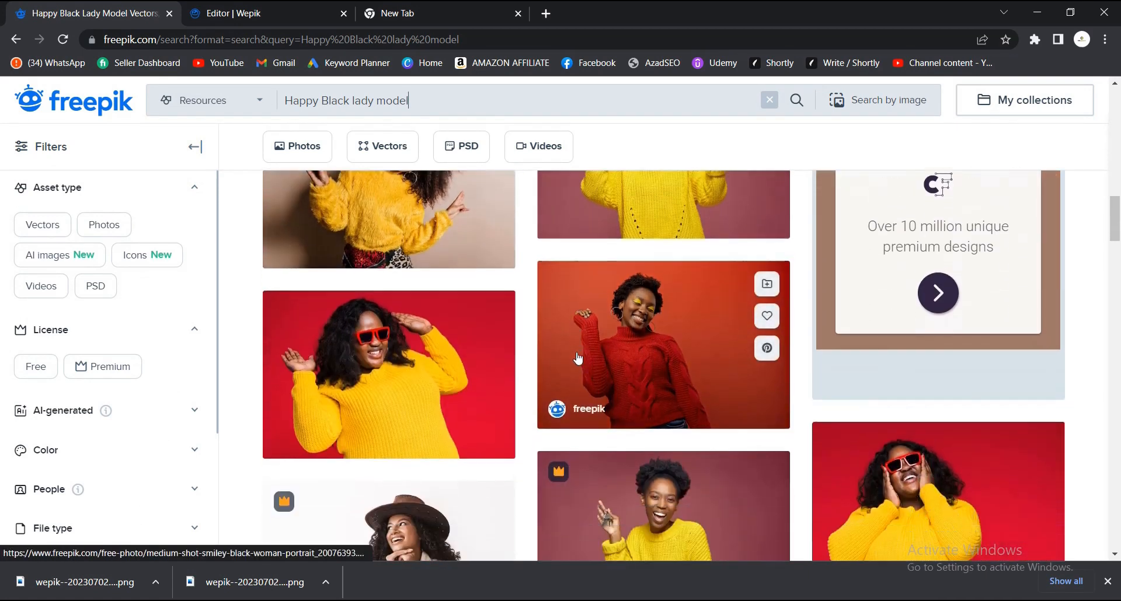
scroll(down, 3)
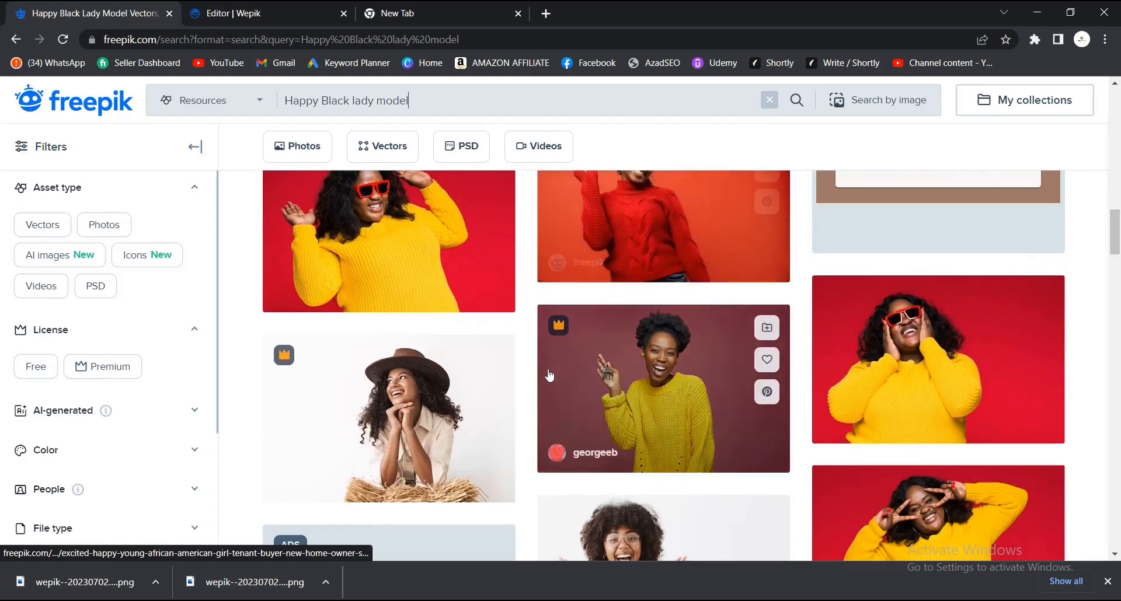
scroll(down, 3)
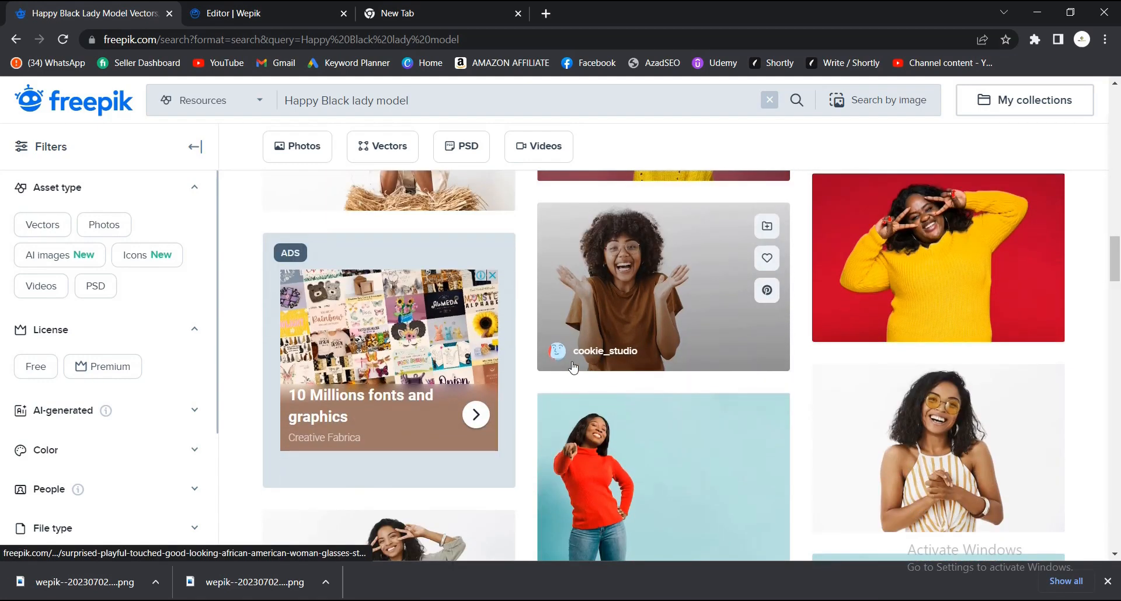
mouse_move(890, 237)
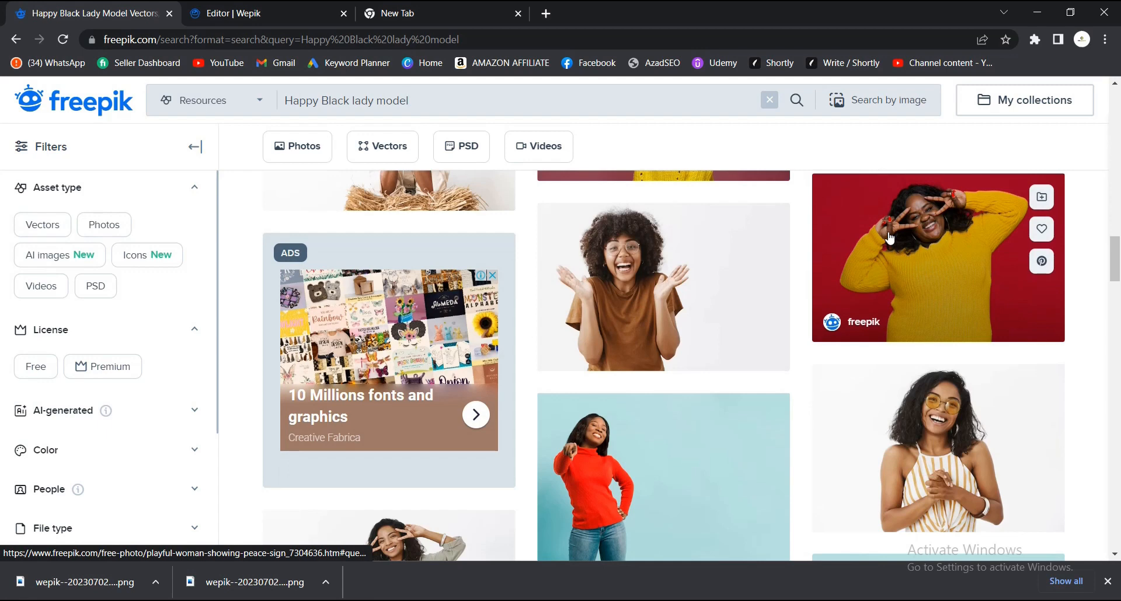
Load the peace-sign woman photo from its Freepik page into the online editor.
click(938, 257)
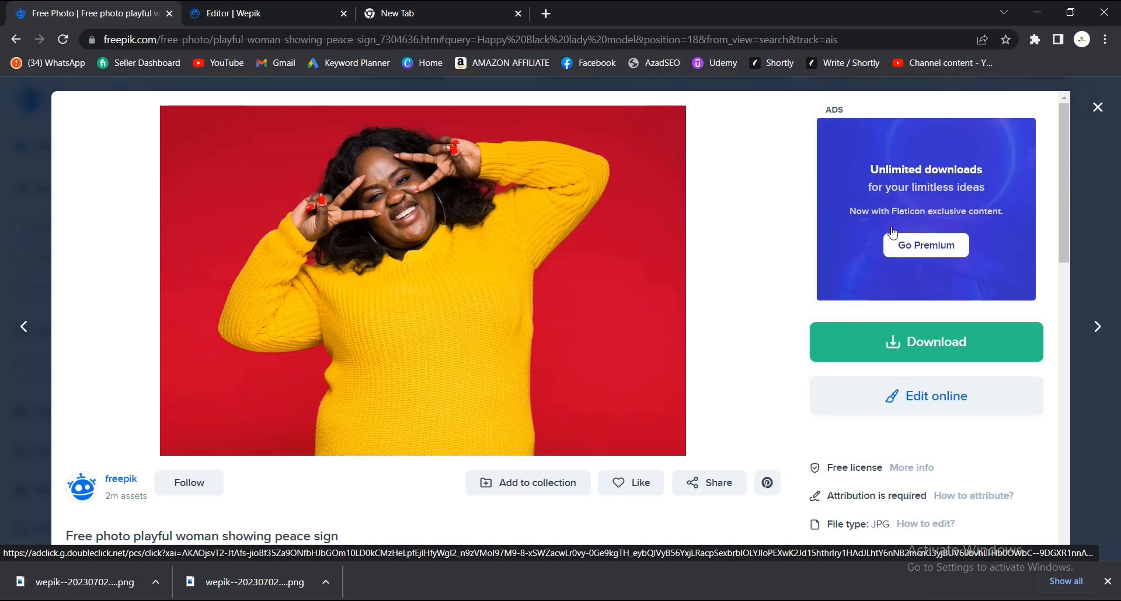
mouse_move(878, 387)
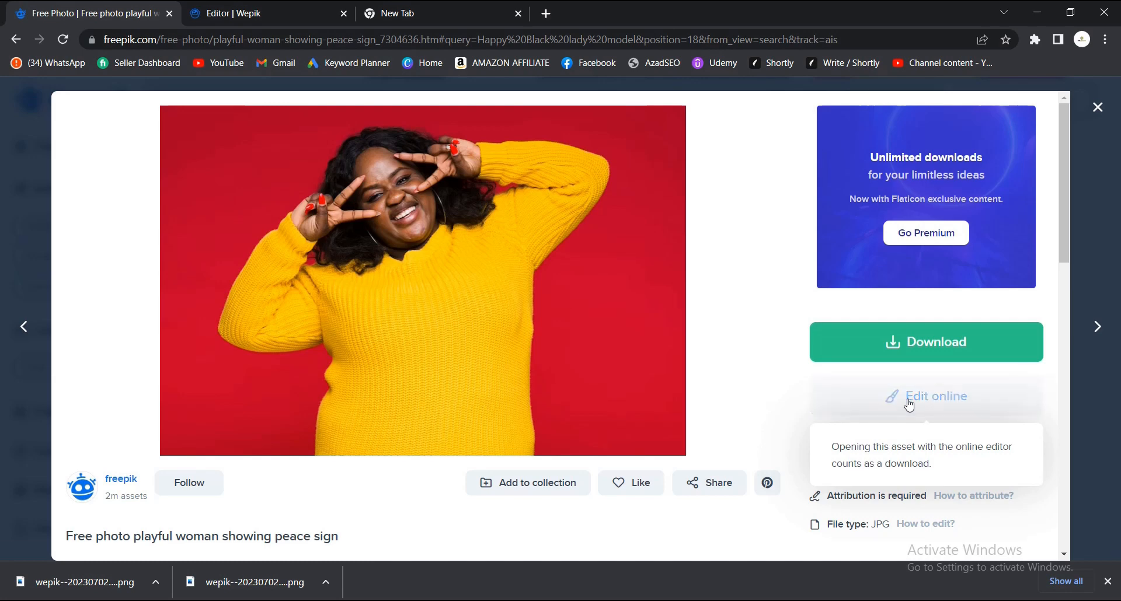
click(925, 396)
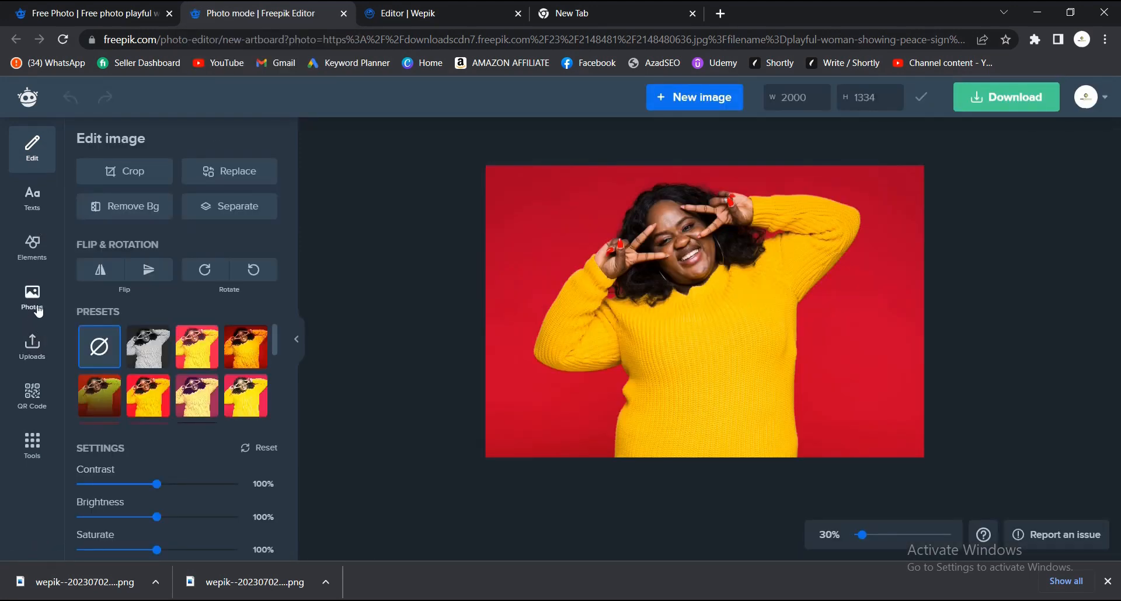
mouse_move(692, 299)
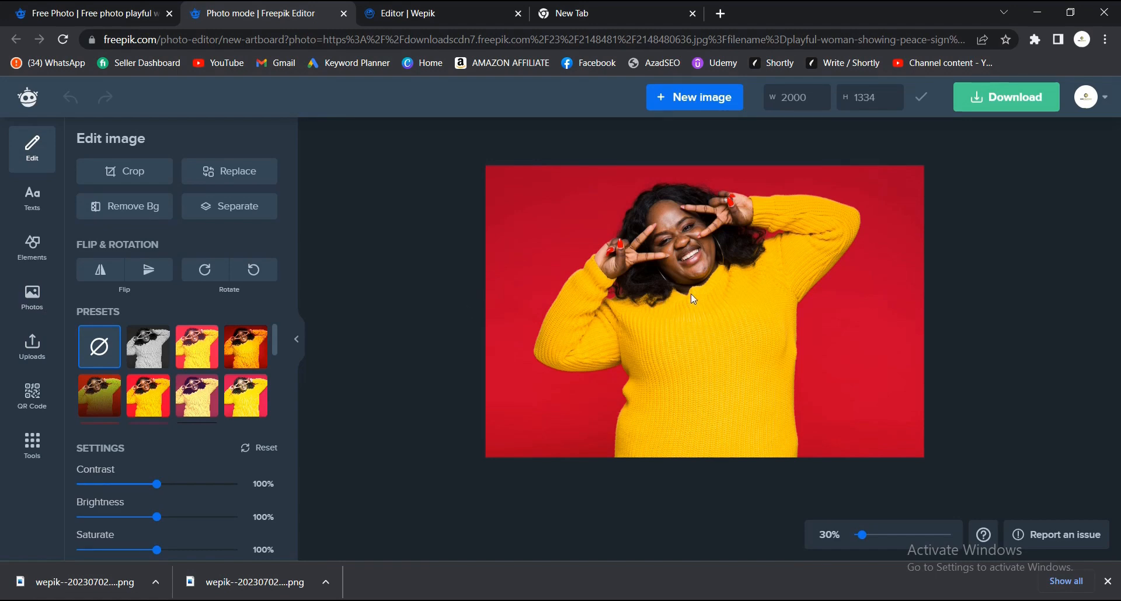
mouse_move(550, 293)
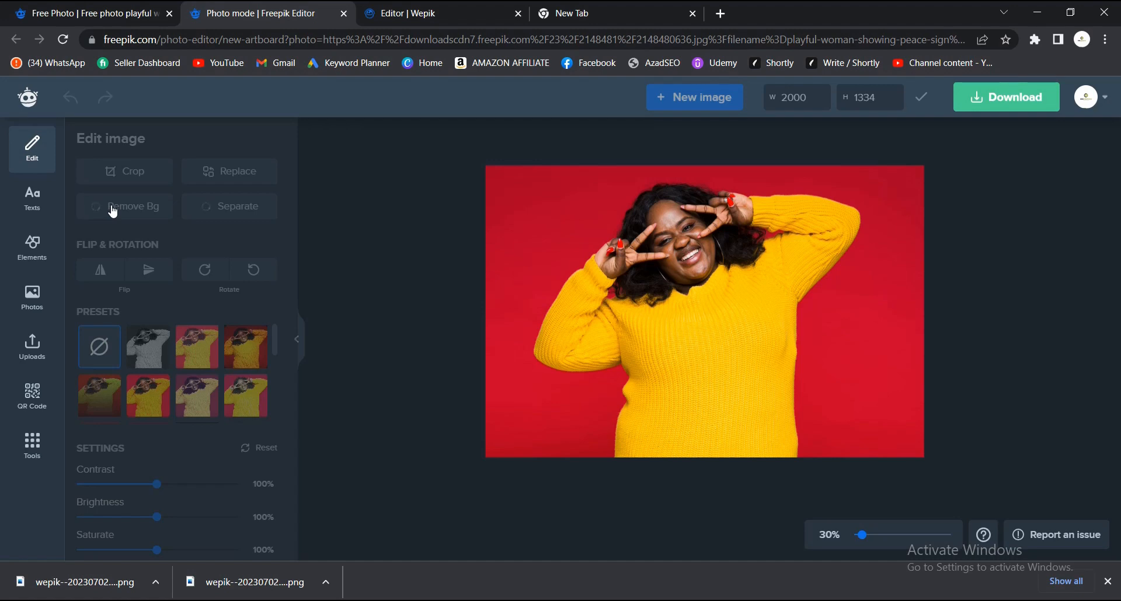
Strip the red background with Remove Bg, leaving the yellow-sweater woman on transparency.
click(124, 205)
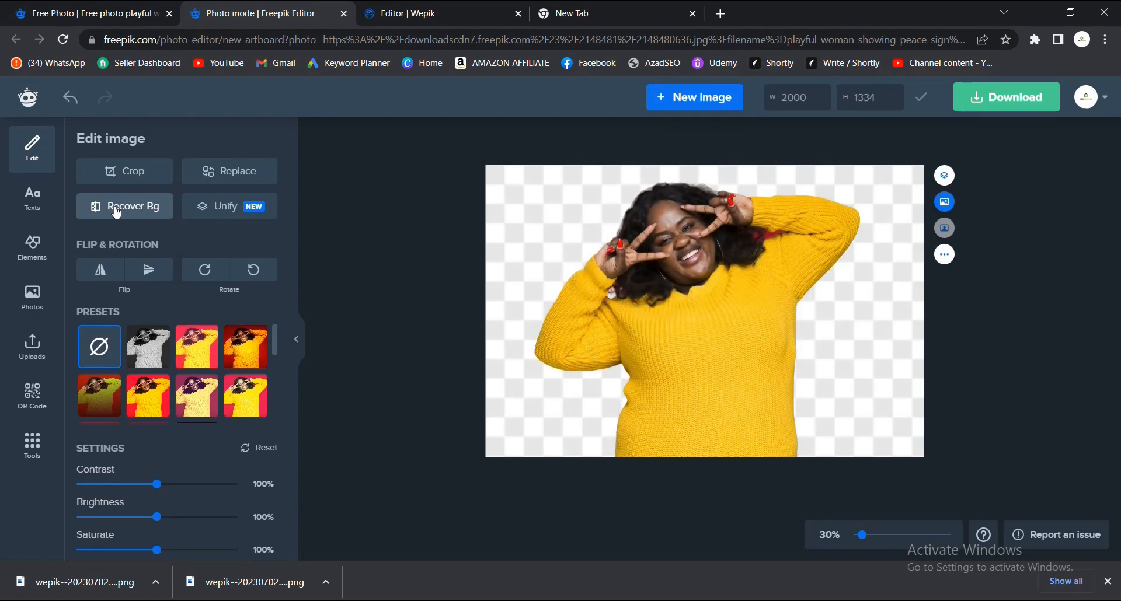
mouse_move(826, 266)
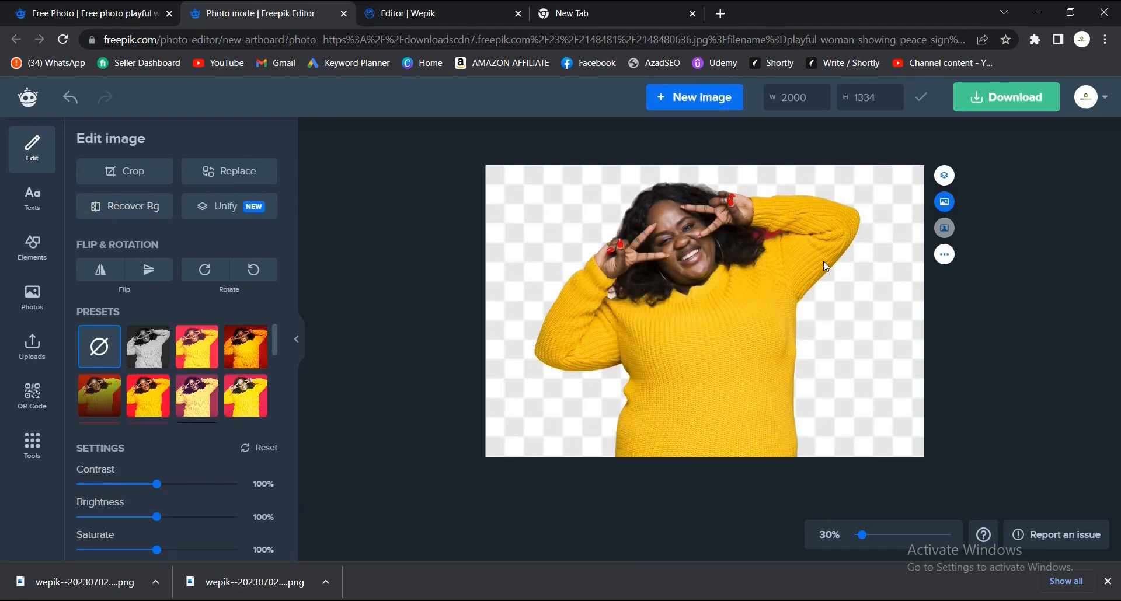
mouse_move(802, 285)
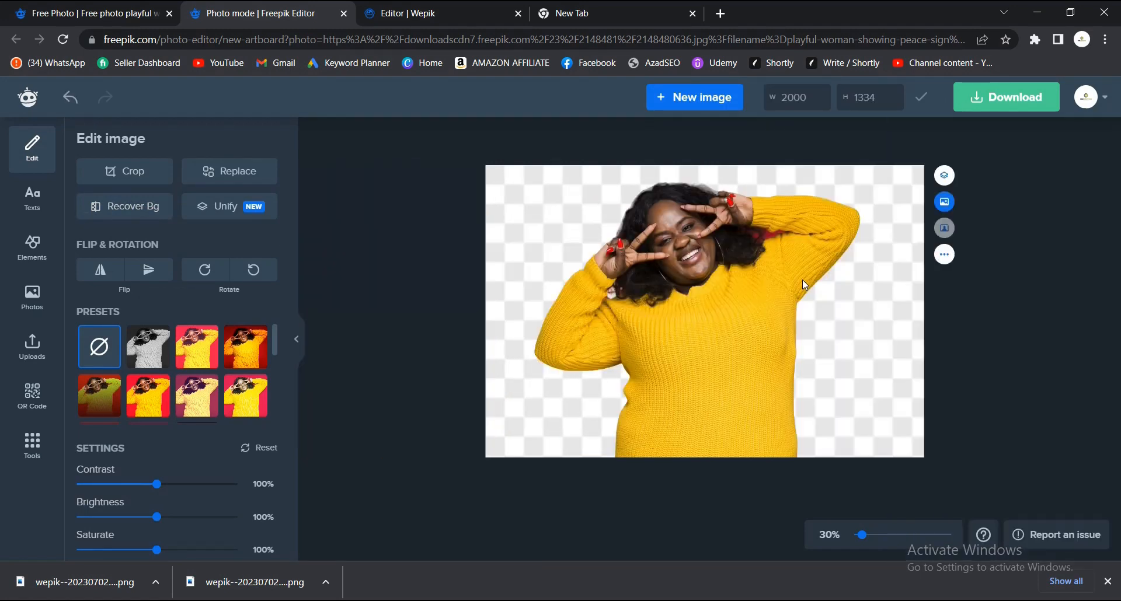
mouse_move(191, 505)
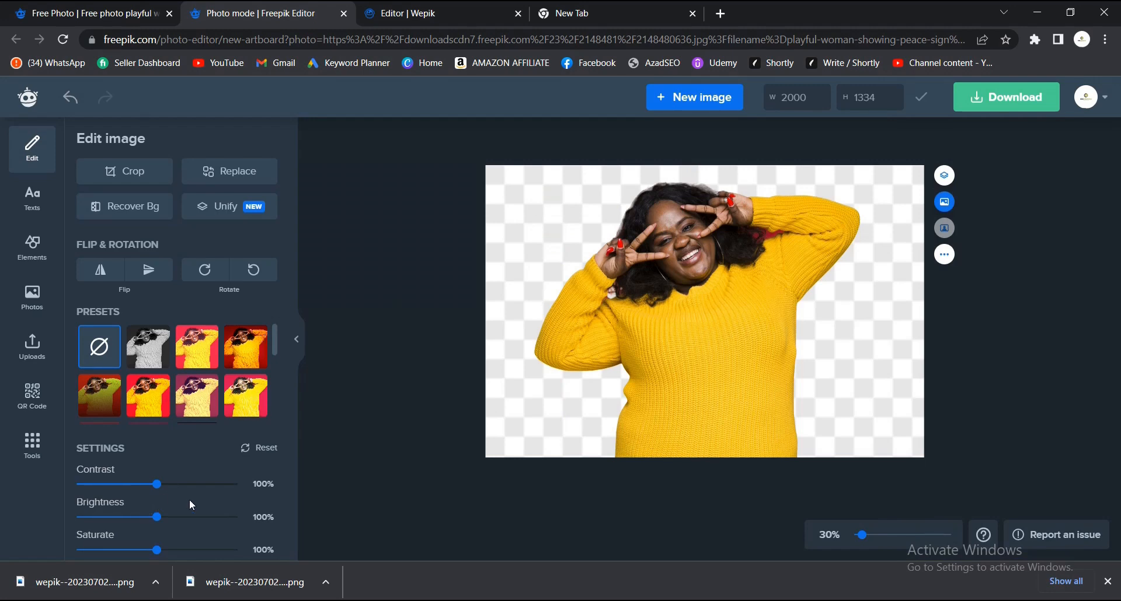
scroll(down, 3)
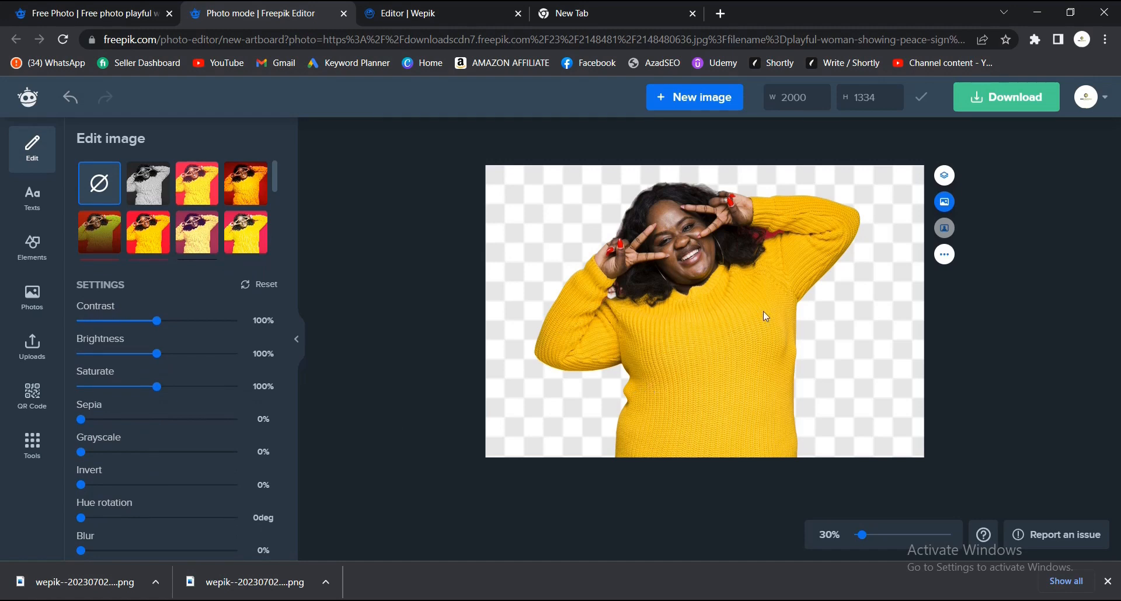
mouse_move(357, 377)
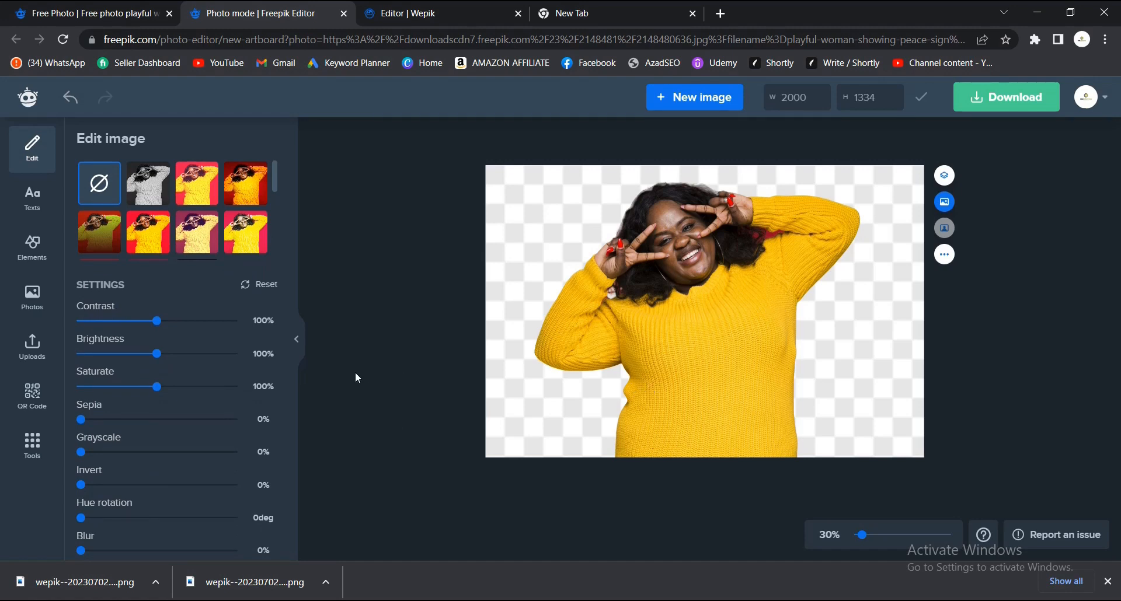
mouse_move(1030, 104)
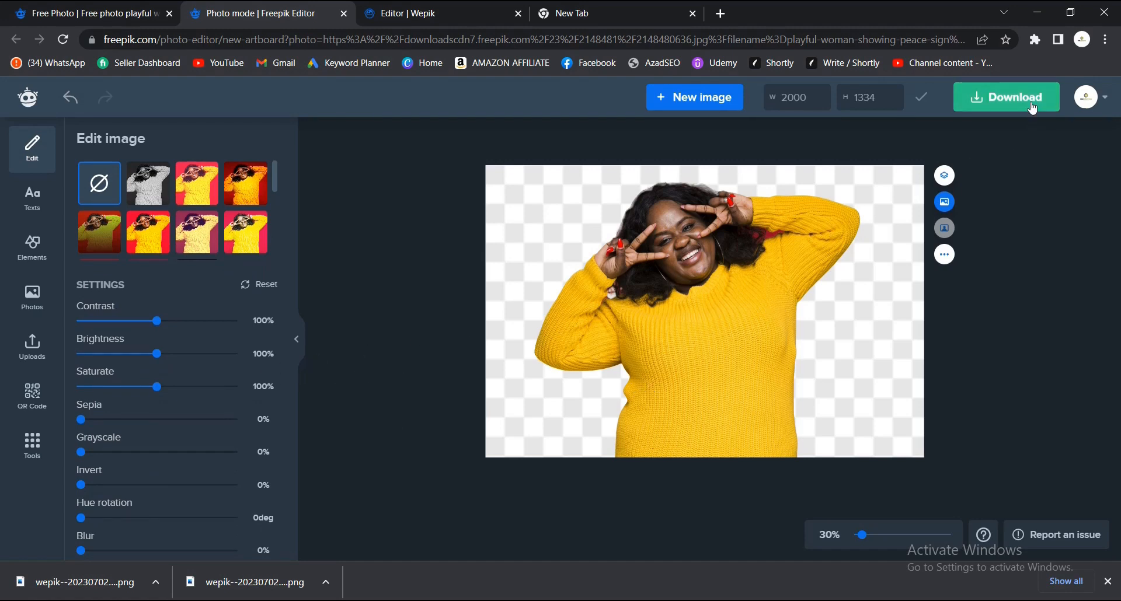
Export the cut-out as a PNG at 1.5x size (3000 x 2001 px).
click(1006, 97)
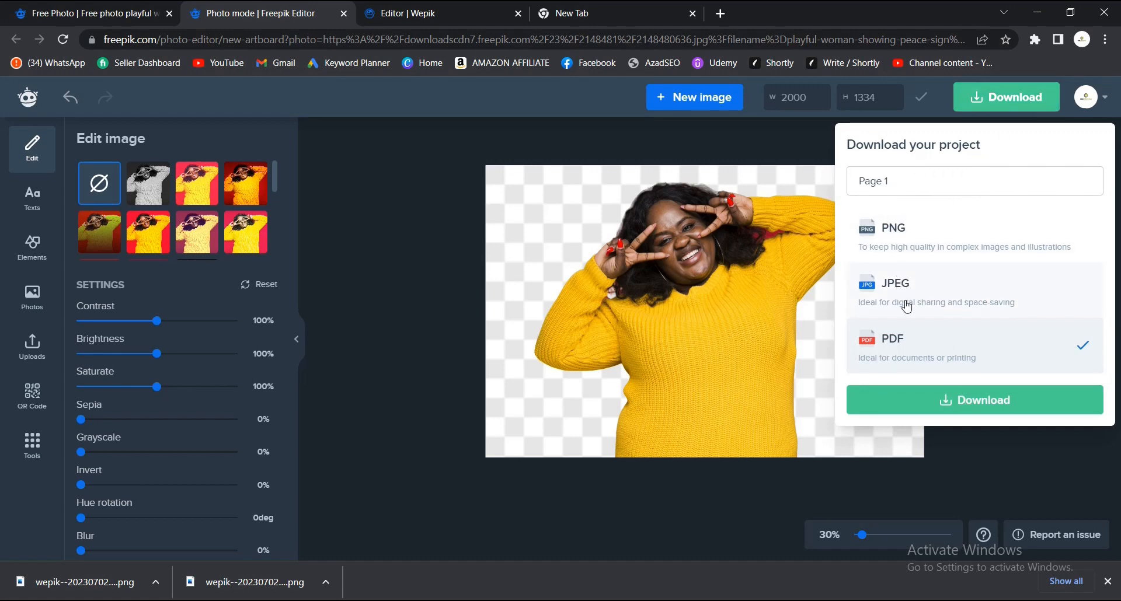
click(892, 228)
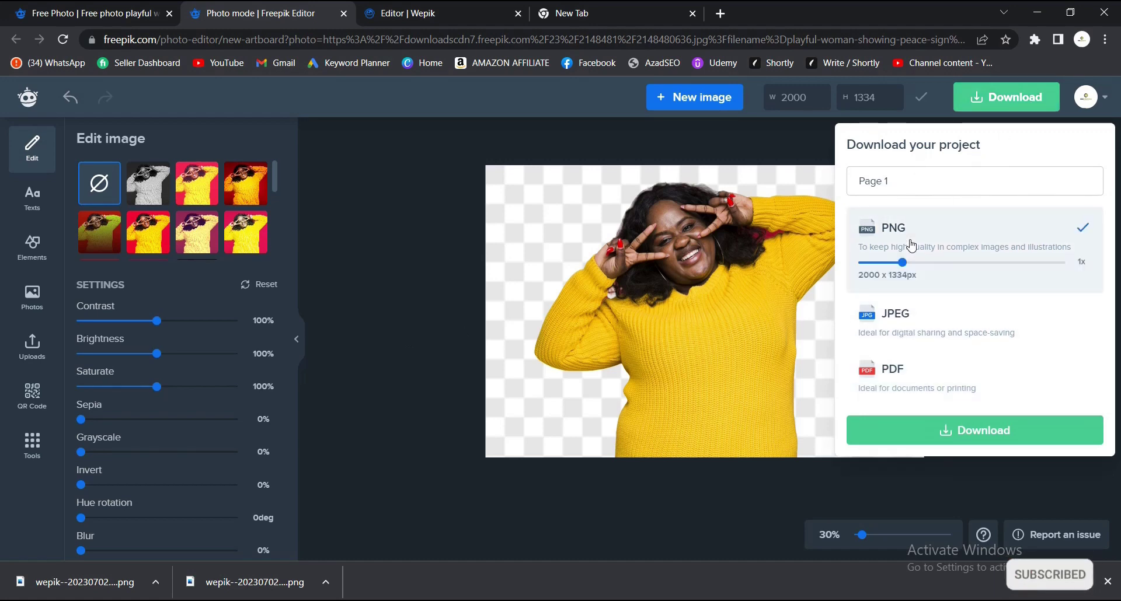
mouse_move(958, 267)
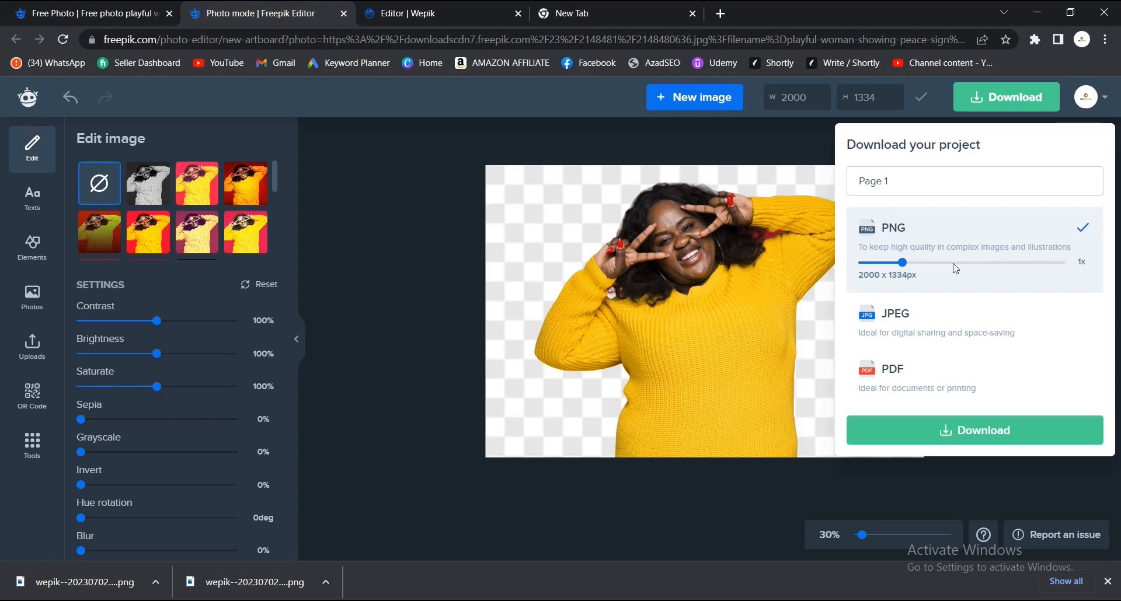
drag(903, 262, 941, 263)
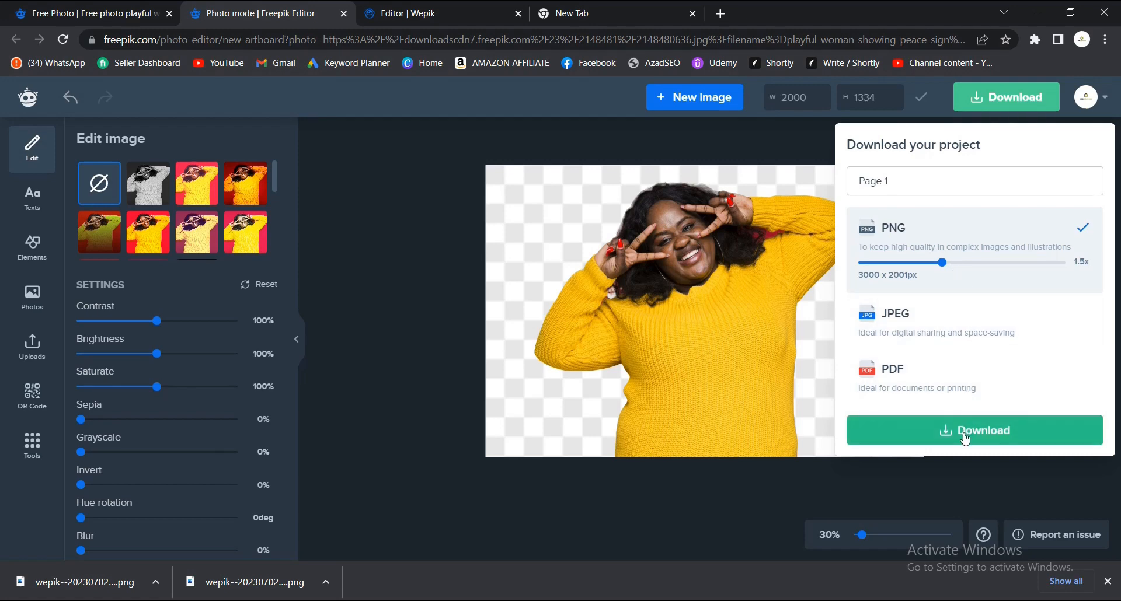
click(973, 430)
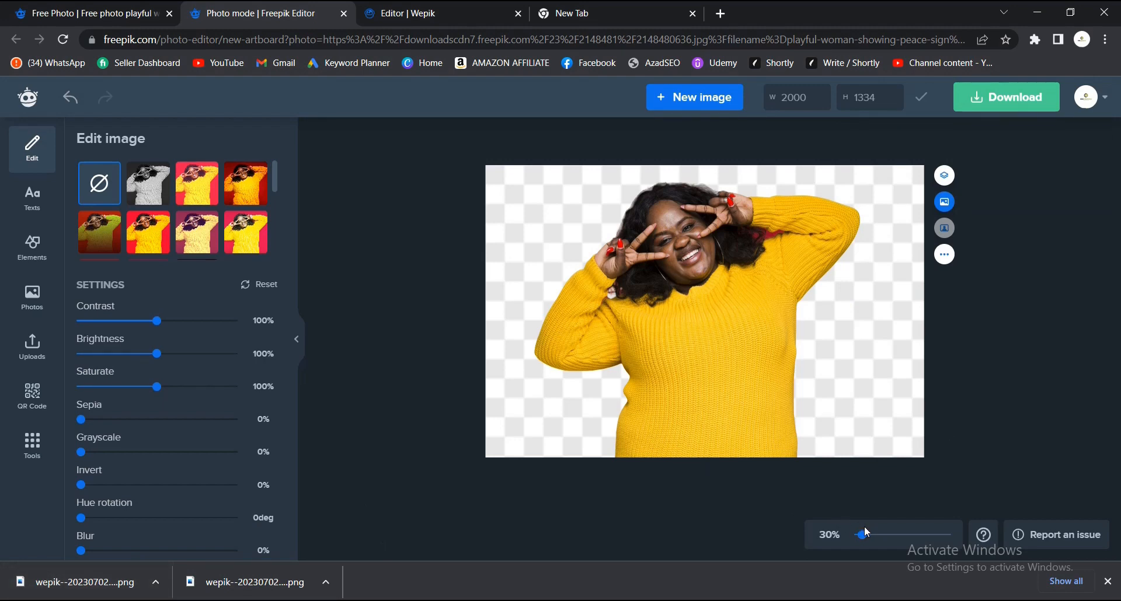
Confirm the transparent PNG download completed via the Download menu.
click(1005, 97)
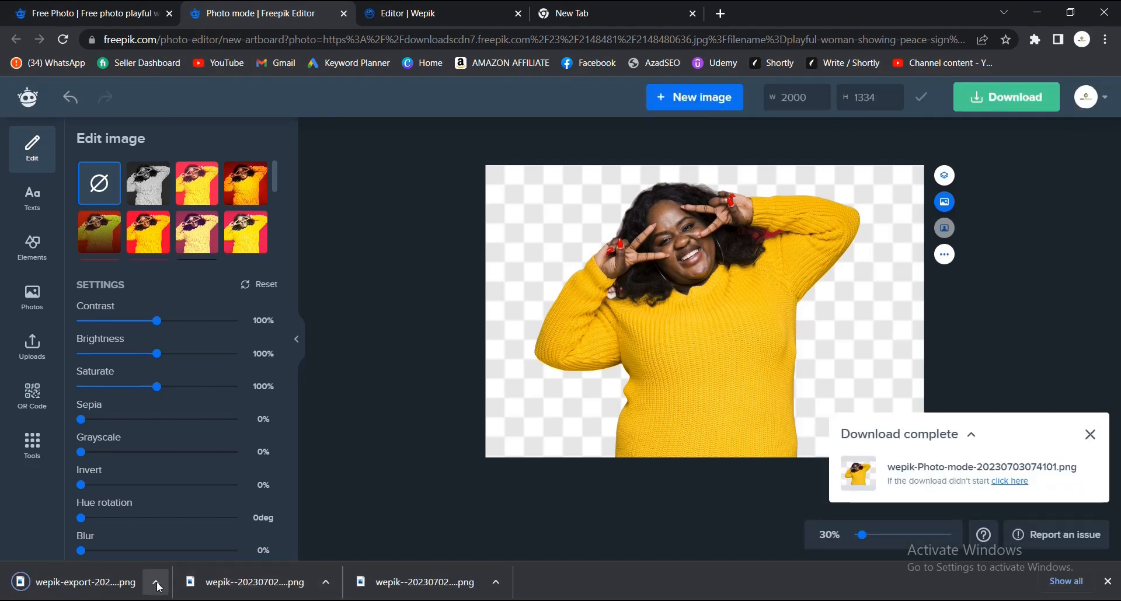
mouse_move(305, 478)
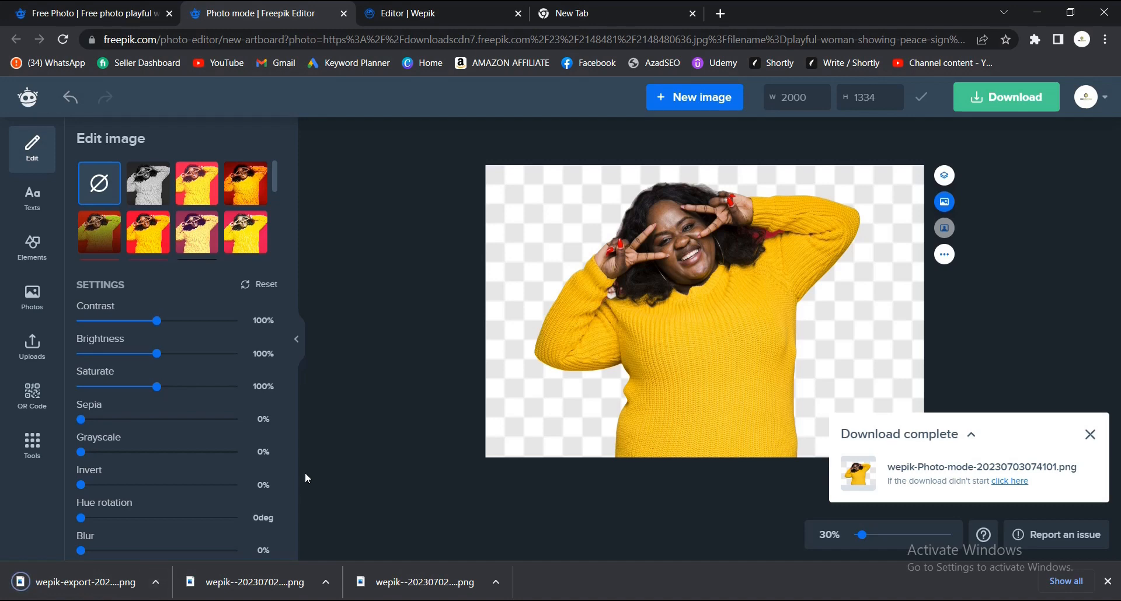
mouse_move(368, 459)
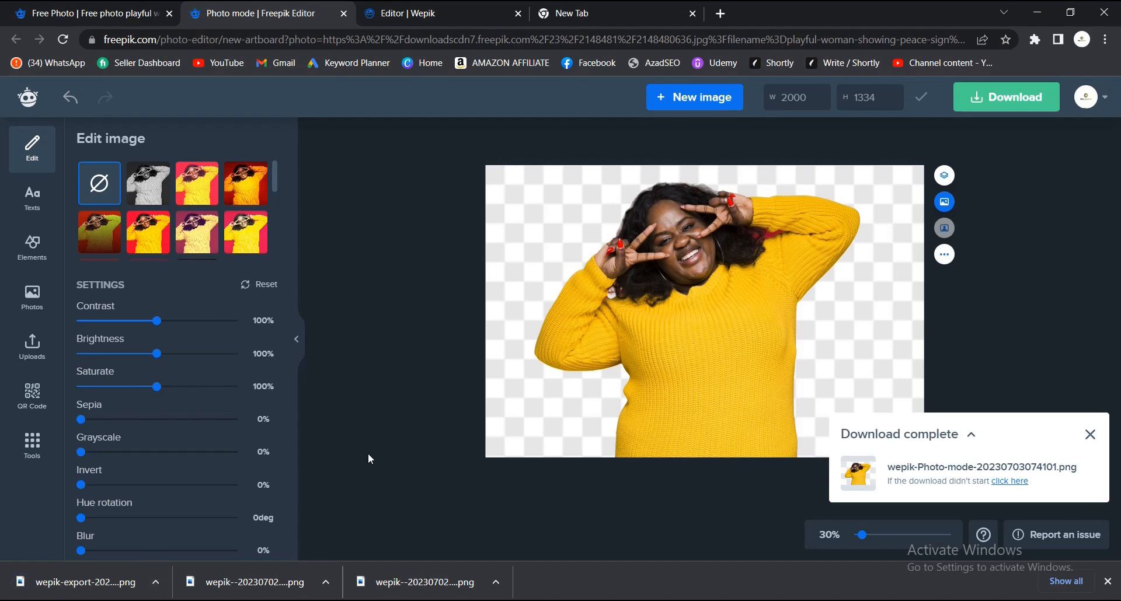